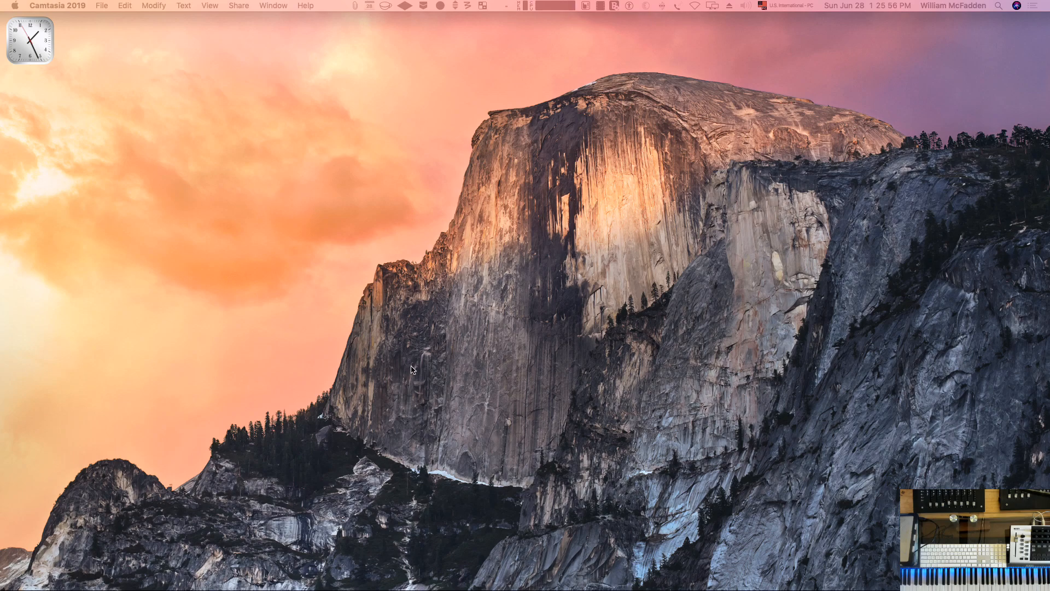
{"action": "mouse_move", "coordinate": [746, 586]}
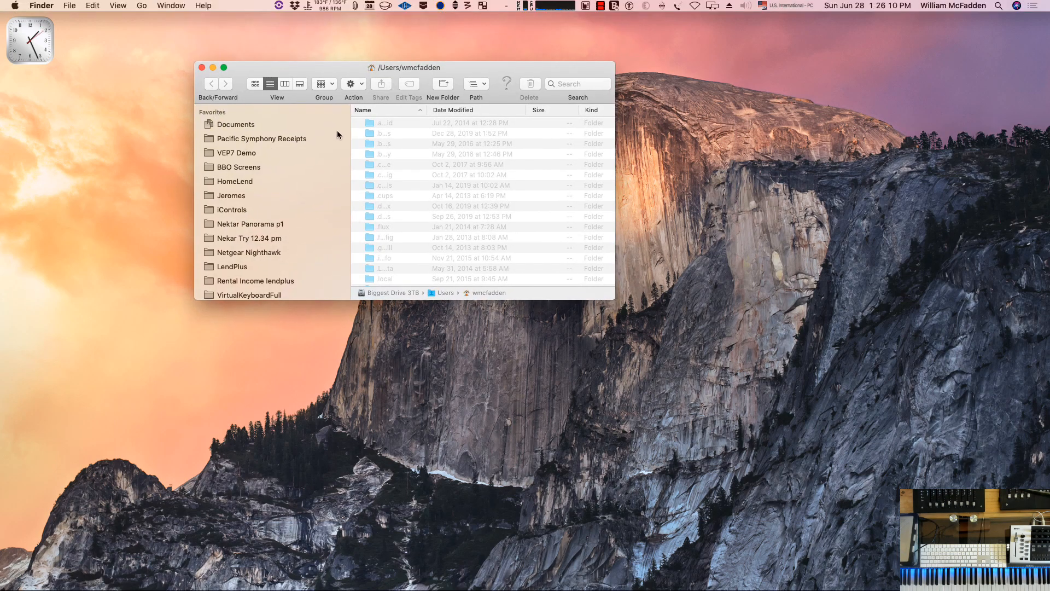
Search the whole Mac in Finder for 'screen sharing'
{"action": "left_click", "coordinate": [141, 6]}
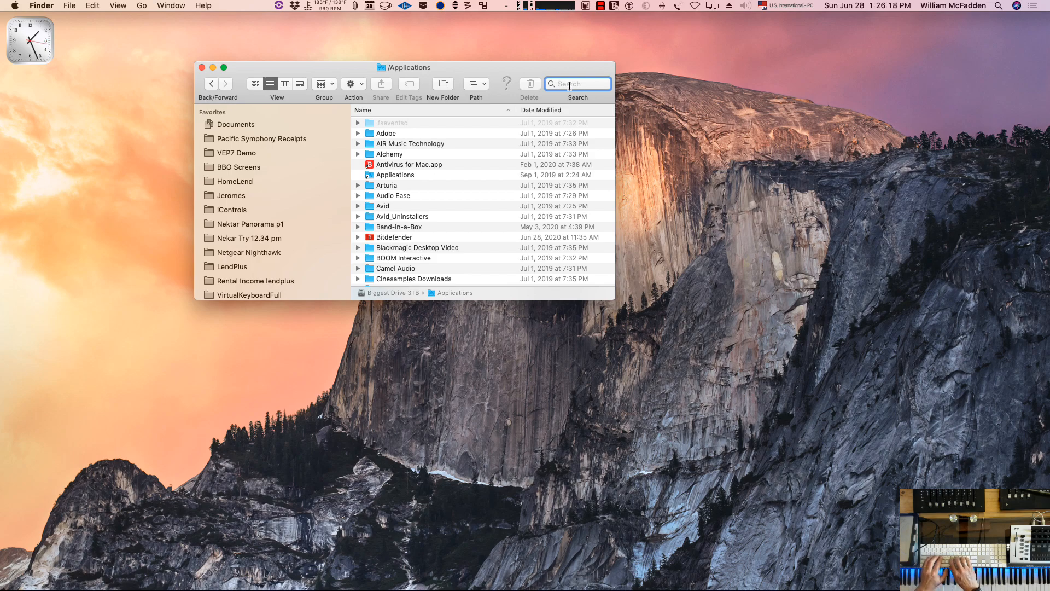
{"action": "type", "text": "screen"}
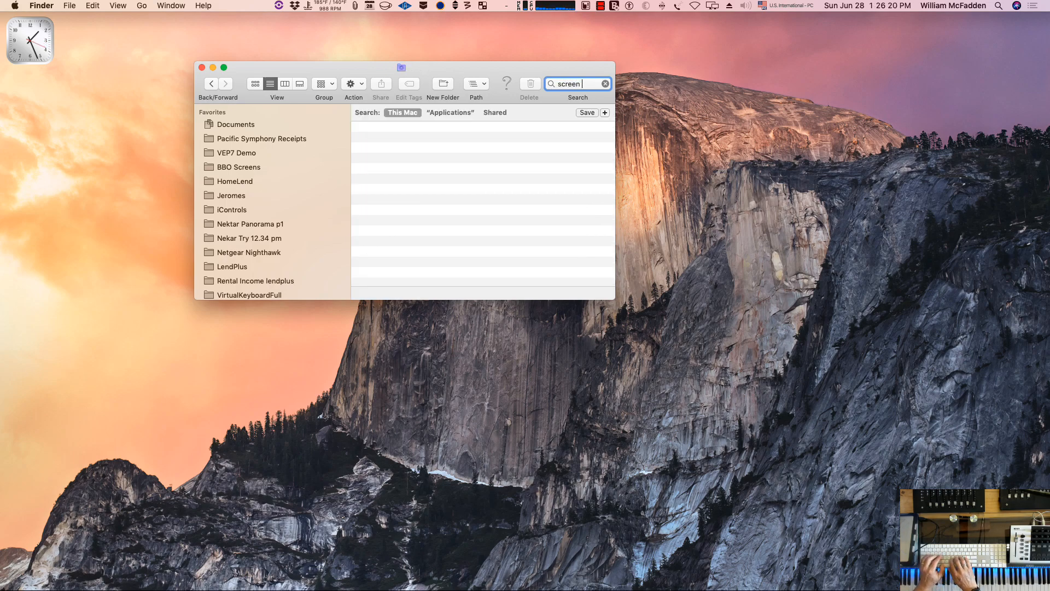
{"action": "type", "text": "sharing"}
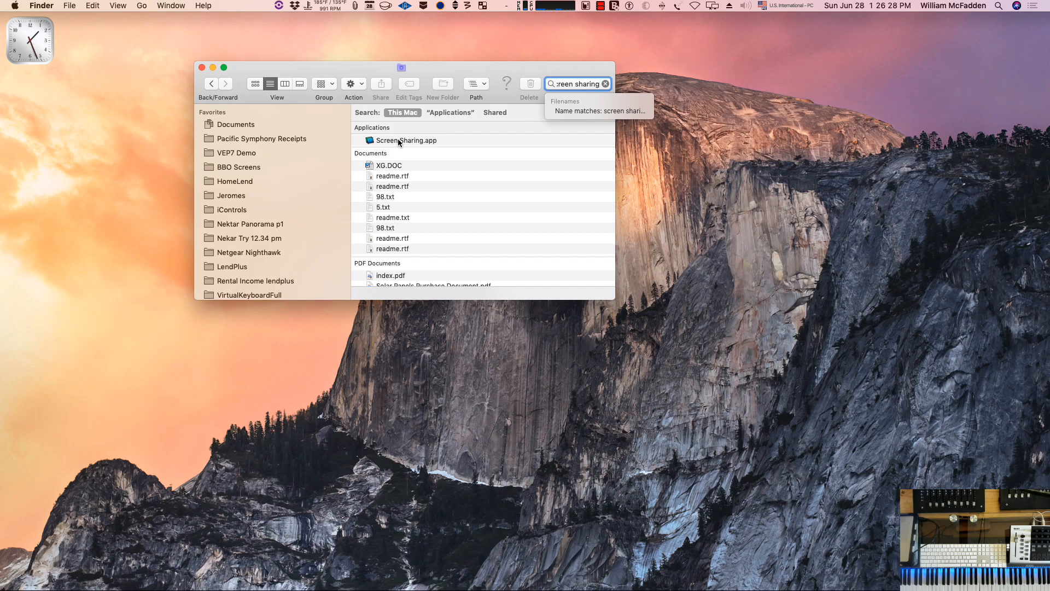
Launch Screen Sharing.app and connect to the host Macbook.local
{"action": "double_click", "coordinate": [406, 140]}
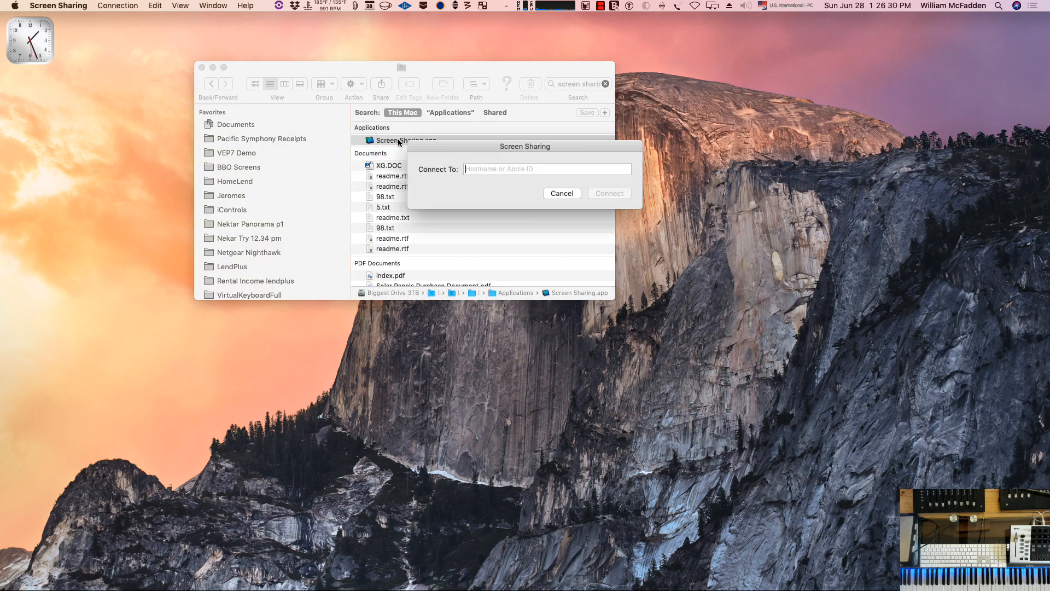
{"action": "left_click", "coordinate": [547, 169]}
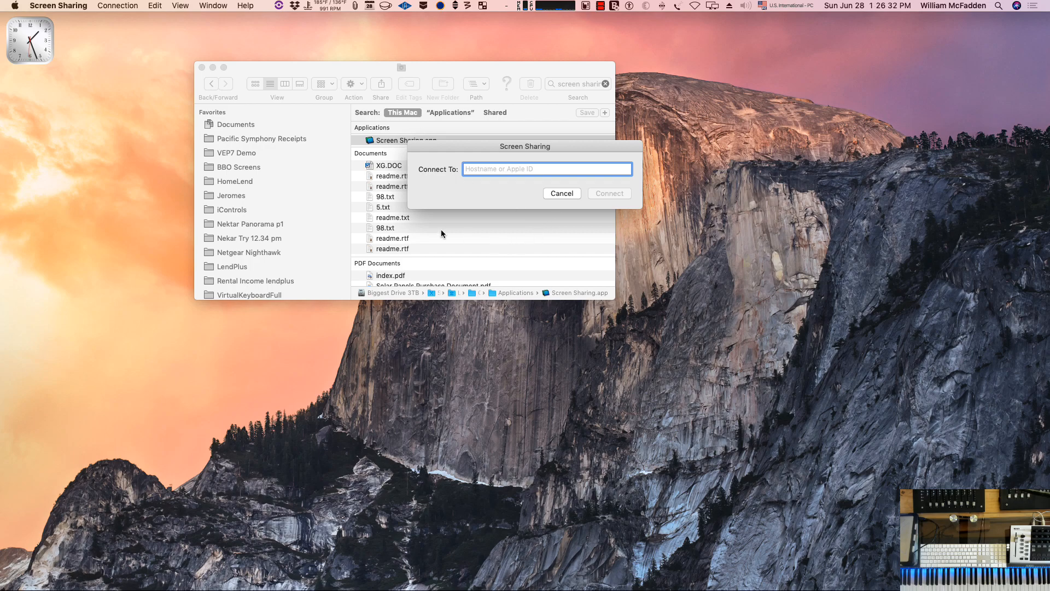
{"action": "mouse_move", "coordinate": [456, 147]}
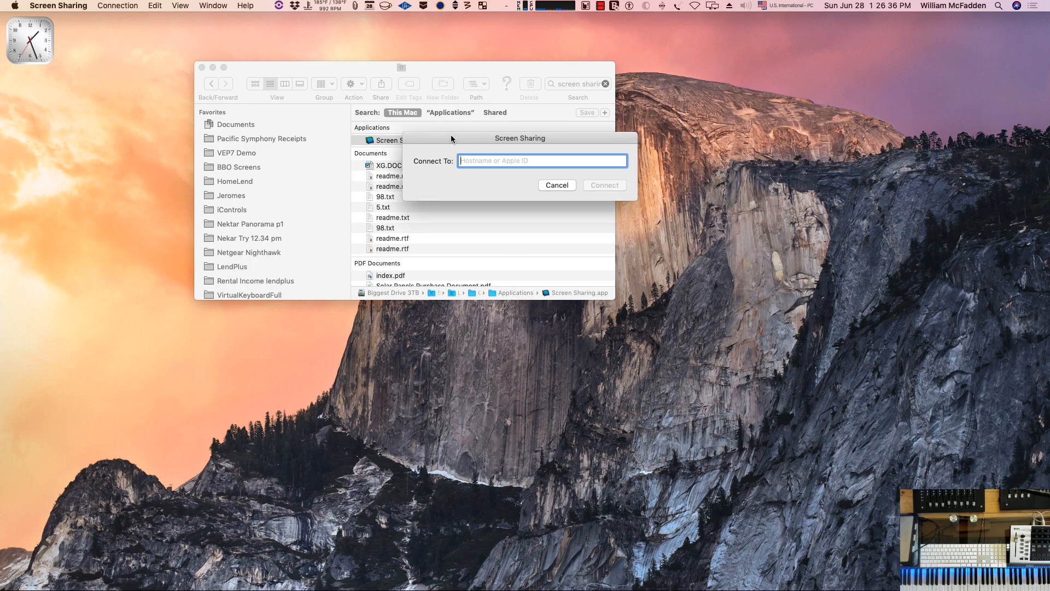
{"action": "mouse_move", "coordinate": [479, 191]}
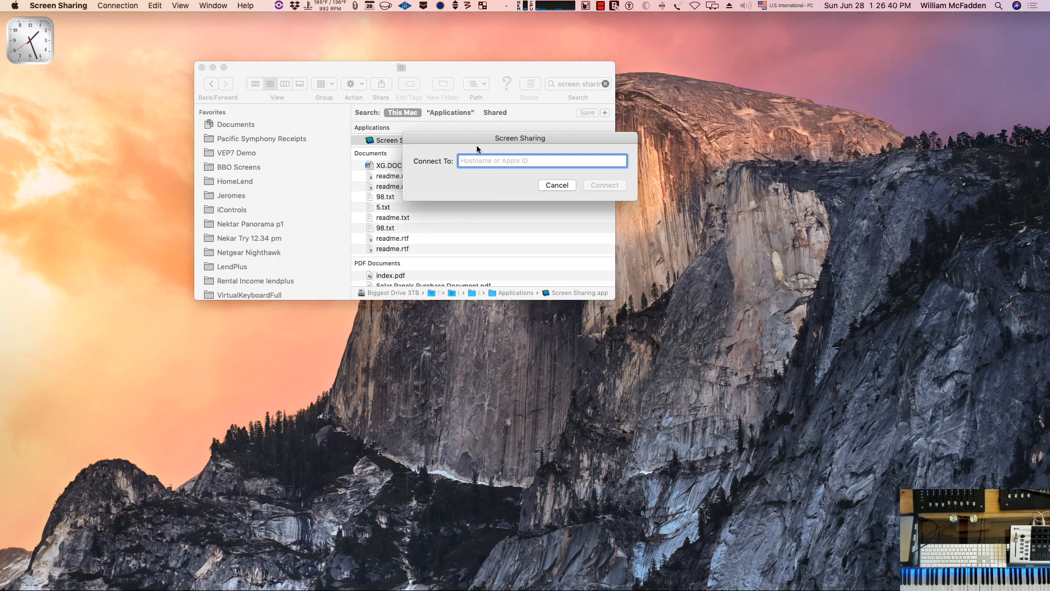
{"action": "mouse_move", "coordinate": [477, 160]}
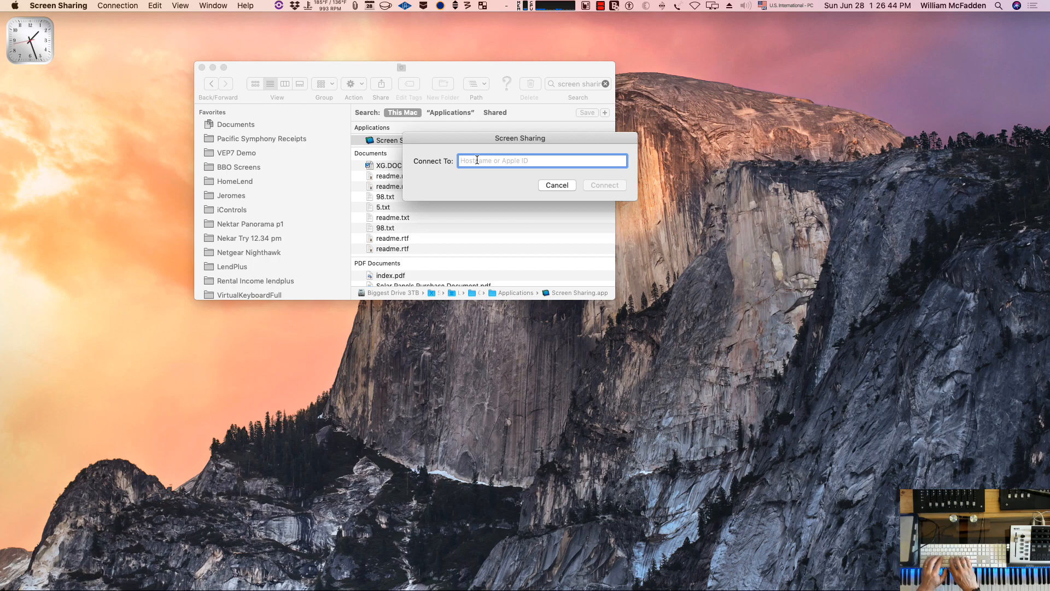
{"action": "type", "text": "Macbook.local"}
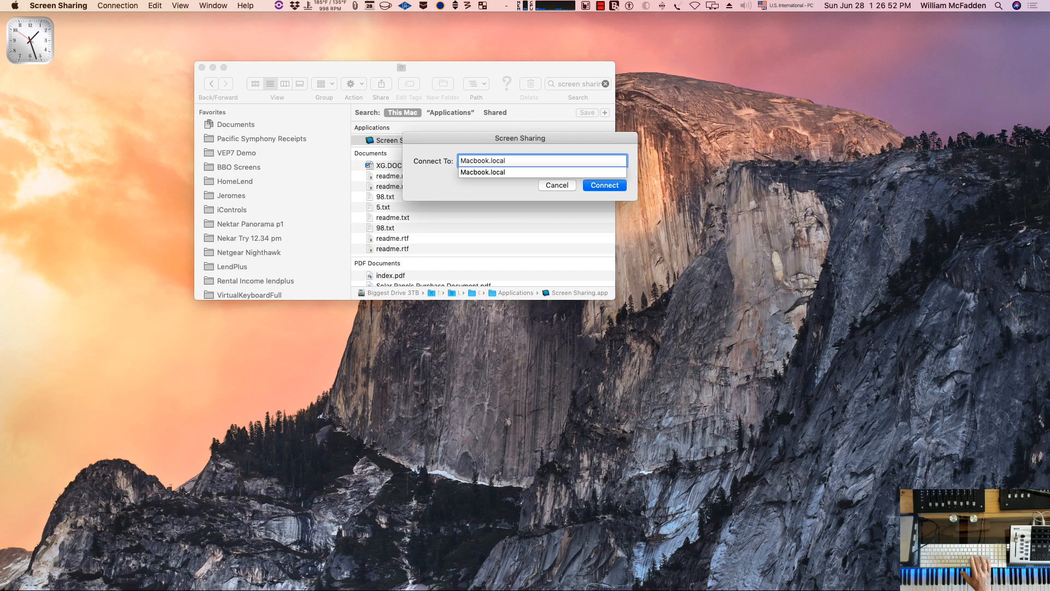
{"action": "left_click", "coordinate": [603, 185]}
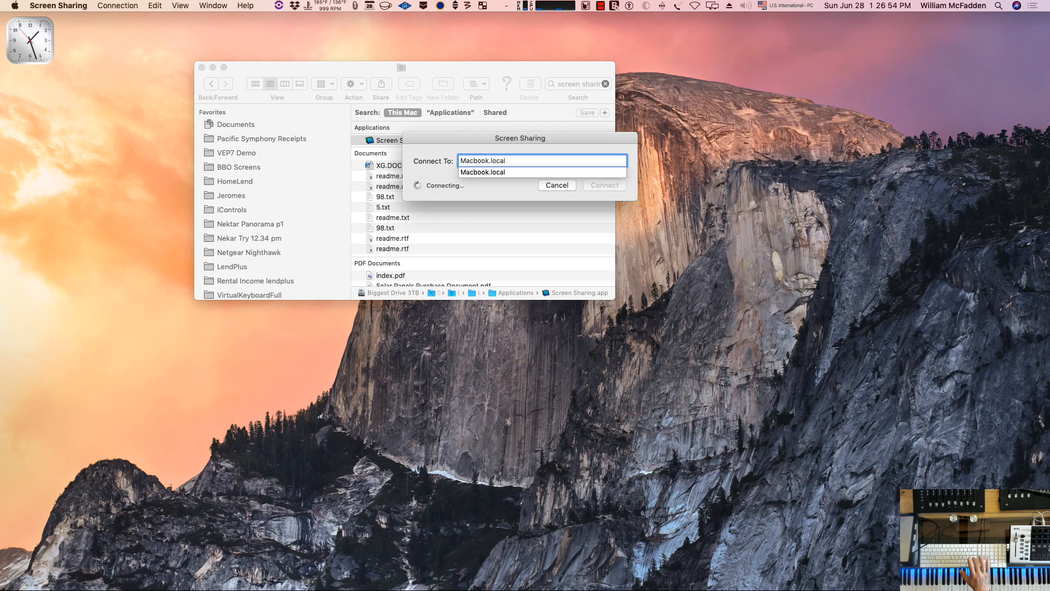
Open the remote Macbook's Applications folder and search for 'preferences'
{"action": "left_click", "coordinate": [603, 184]}
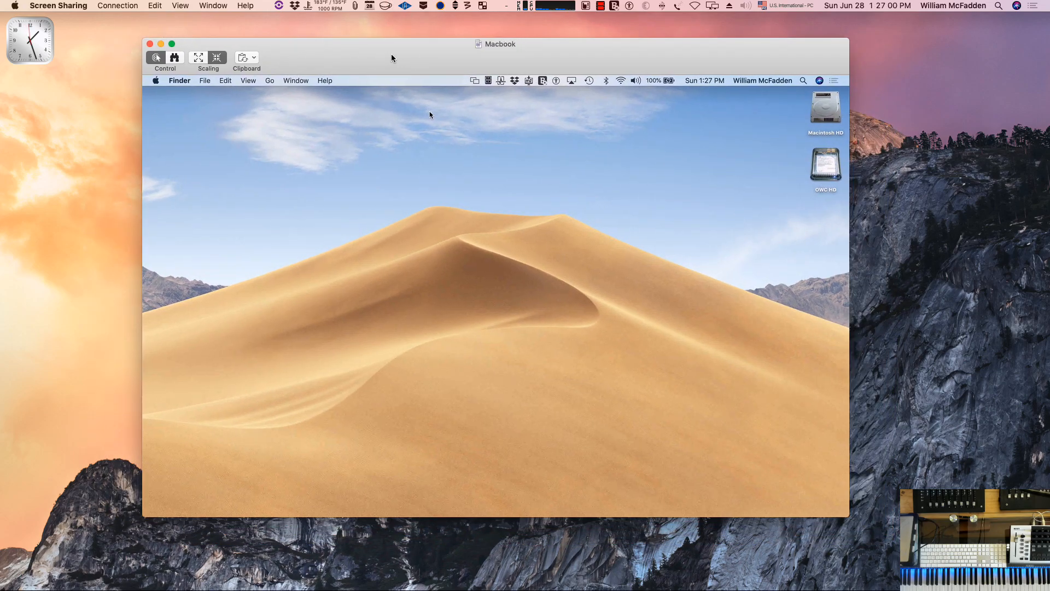
{"action": "mouse_move", "coordinate": [466, 371]}
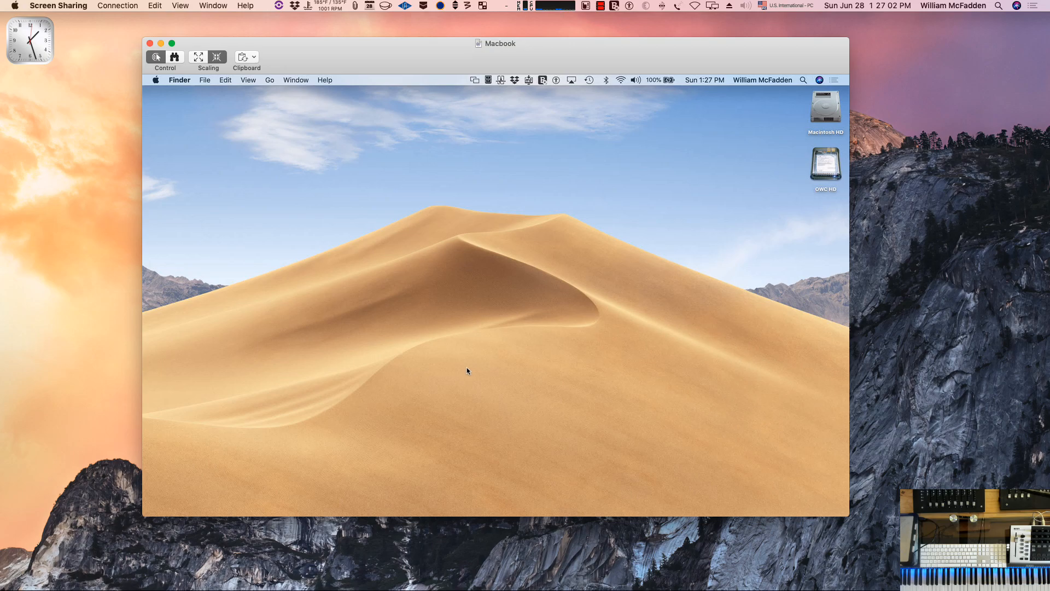
{"action": "mouse_move", "coordinate": [281, 101]}
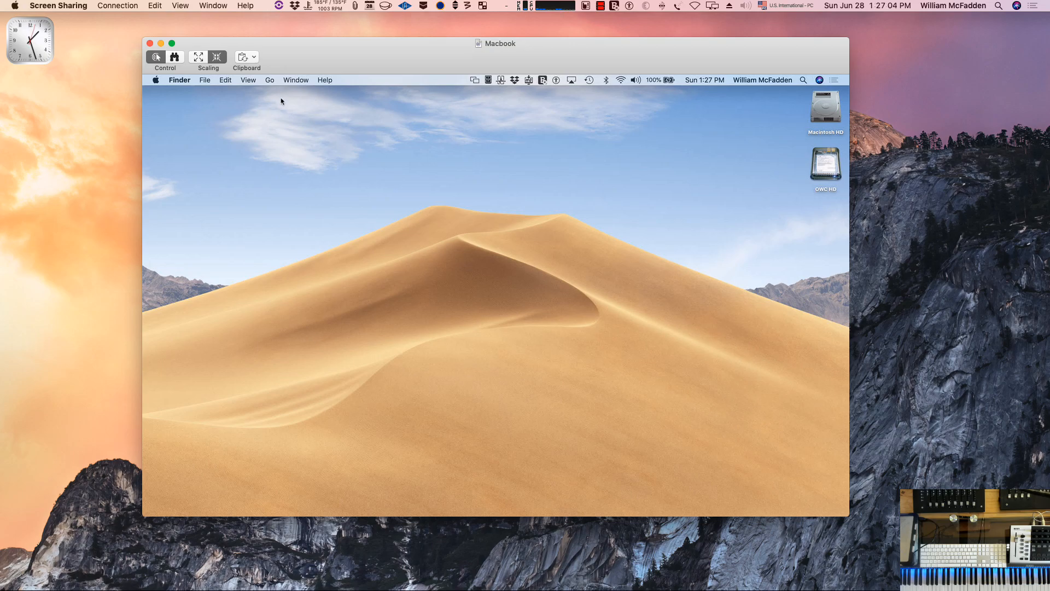
{"action": "left_click", "coordinate": [269, 80]}
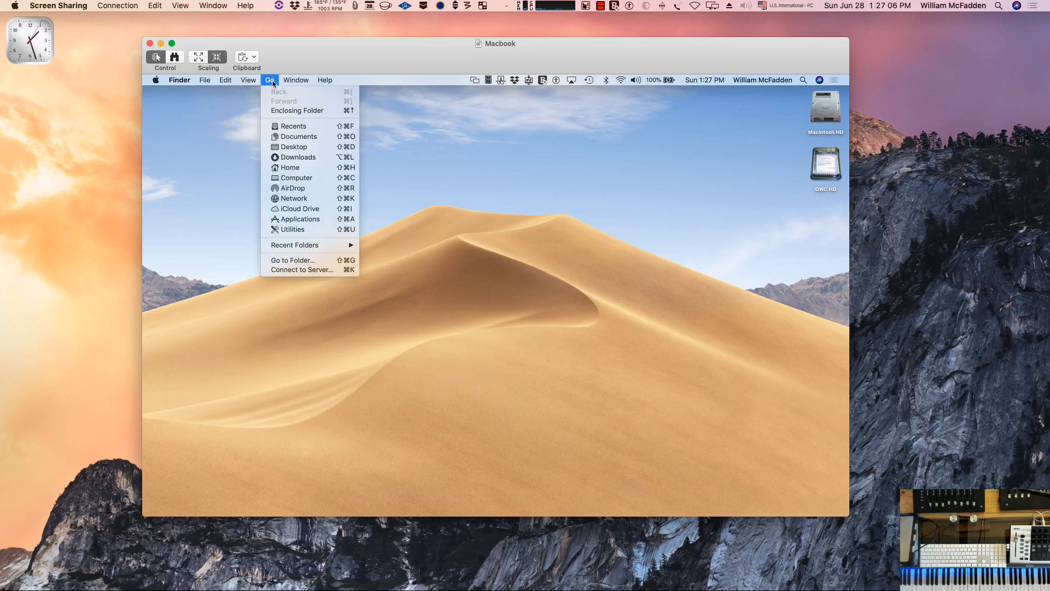
{"action": "mouse_move", "coordinate": [299, 218]}
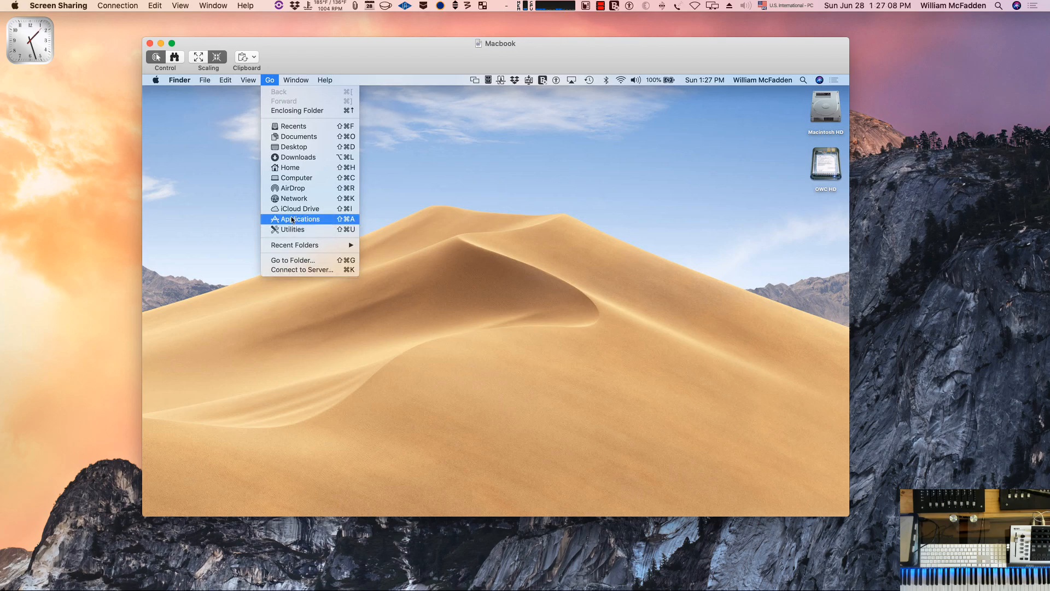
{"action": "left_click", "coordinate": [301, 218]}
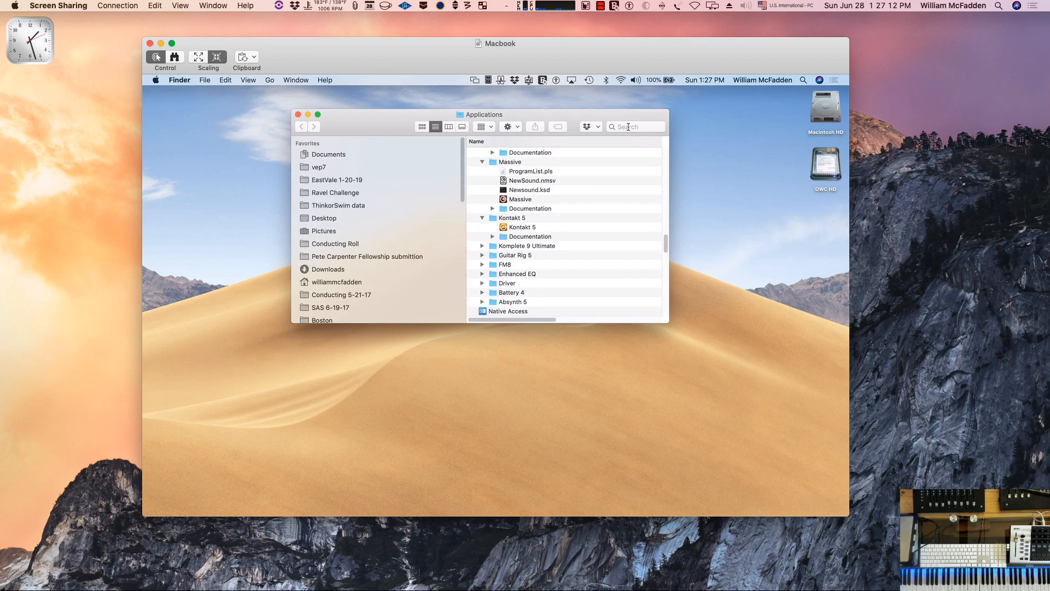
{"action": "left_click", "coordinate": [633, 126]}
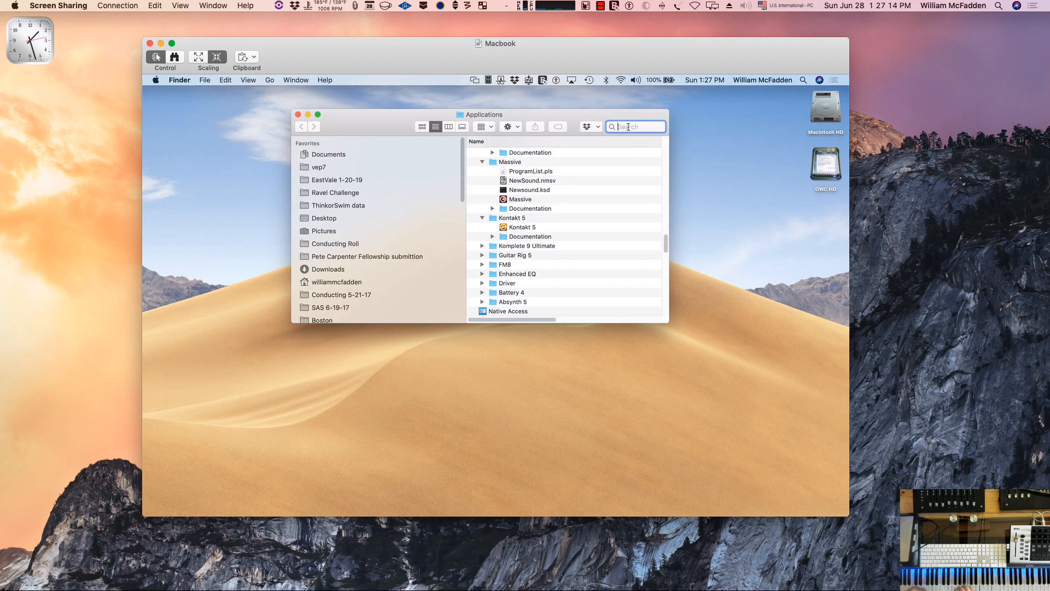
{"action": "type", "text": "pre"}
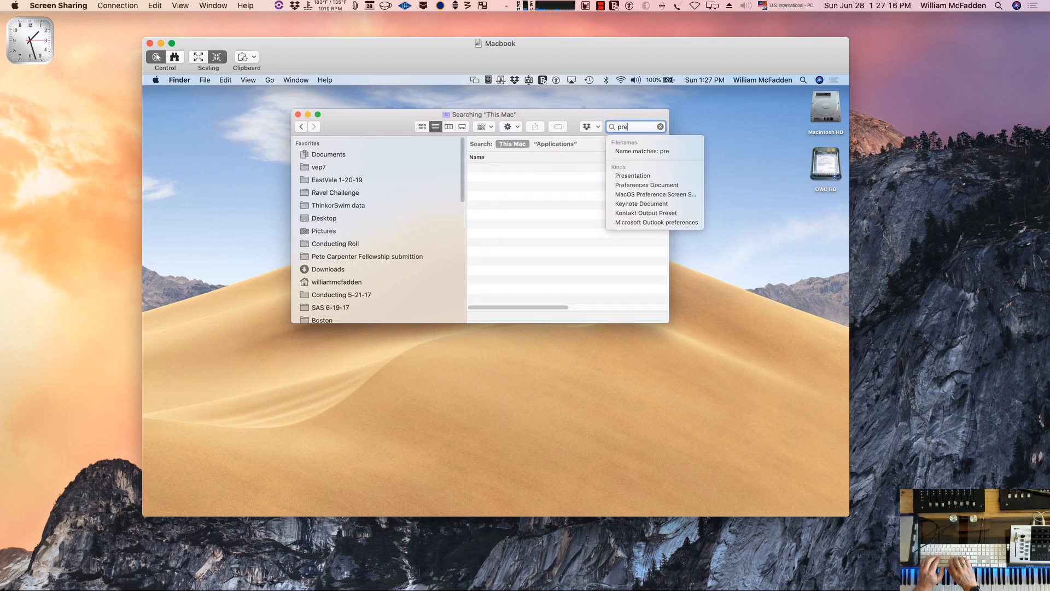
{"action": "type", "text": "ferences"}
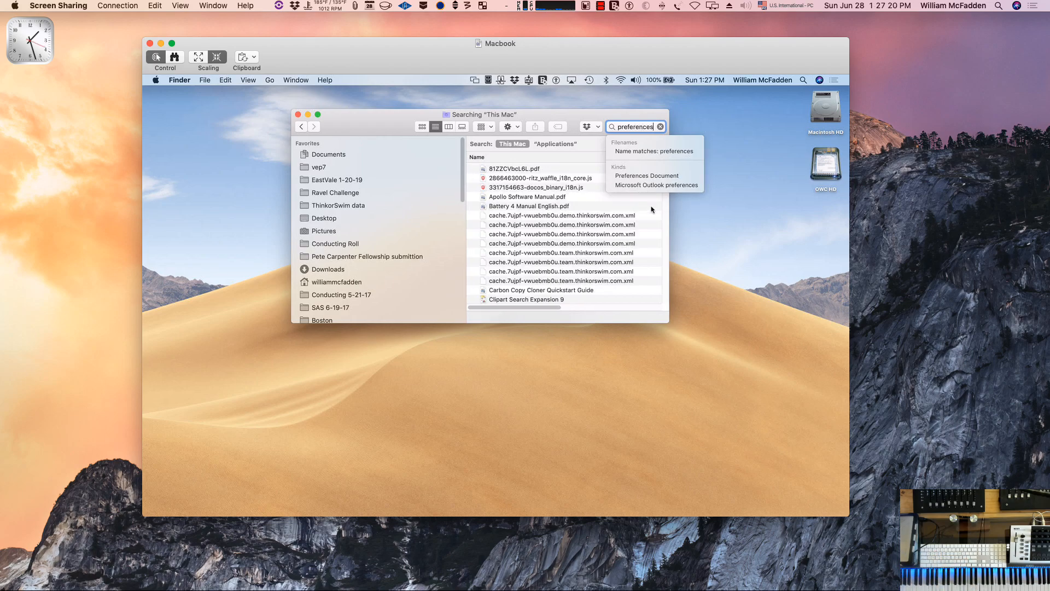
{"action": "mouse_move", "coordinate": [602, 146]}
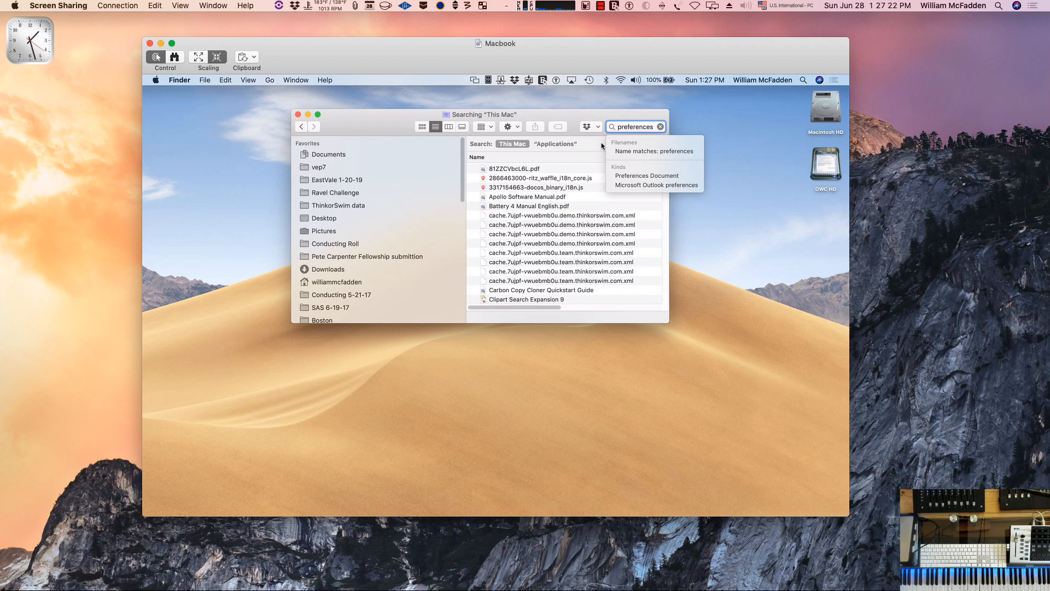
Filter the search results to Kind Application and pick System Preferences
{"action": "left_click", "coordinate": [659, 145]}
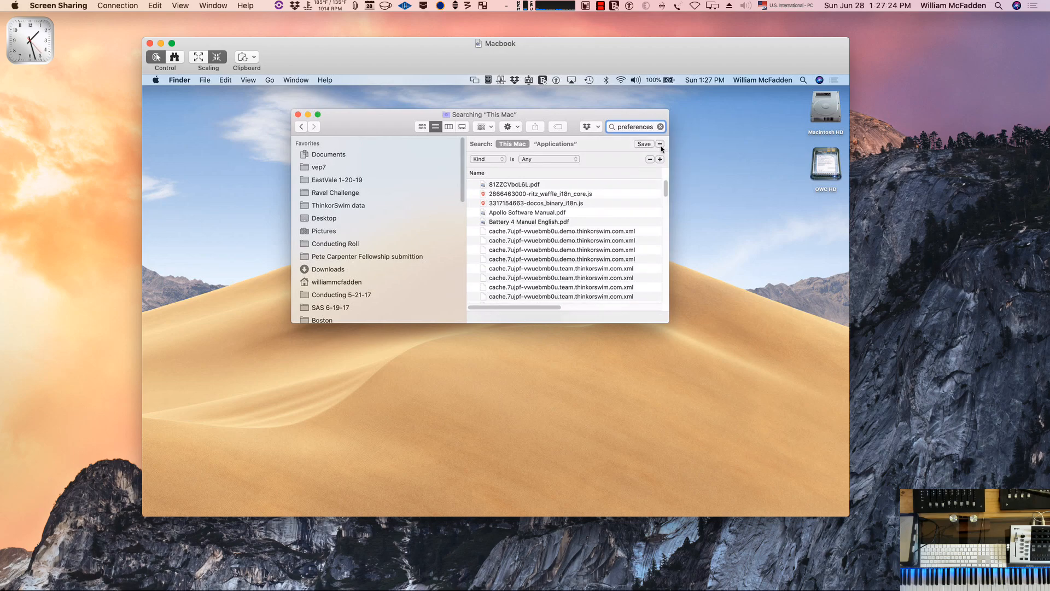
{"action": "left_click", "coordinate": [547, 159]}
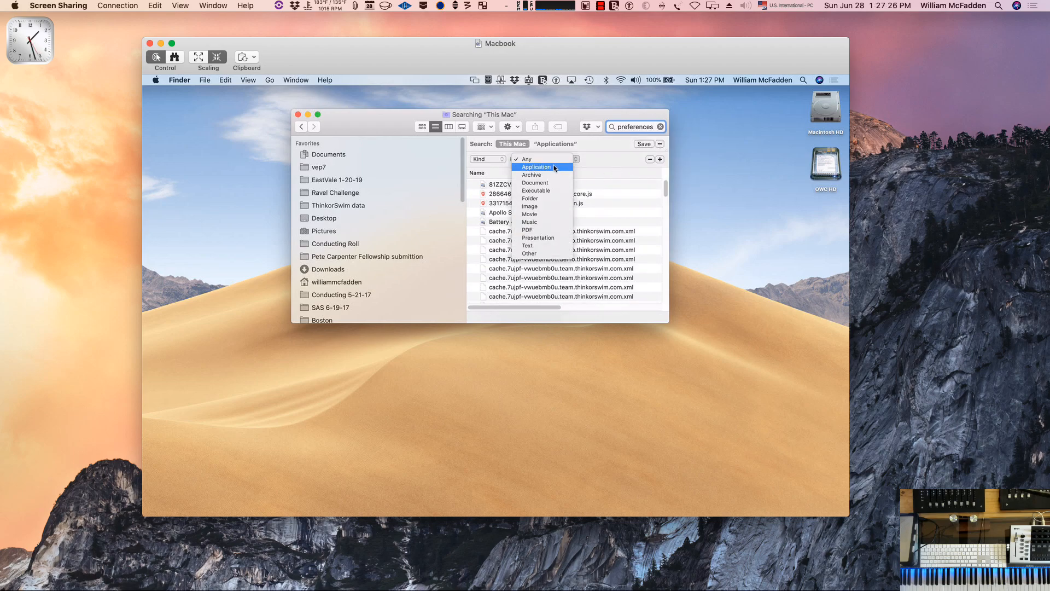
{"action": "left_click", "coordinate": [536, 166]}
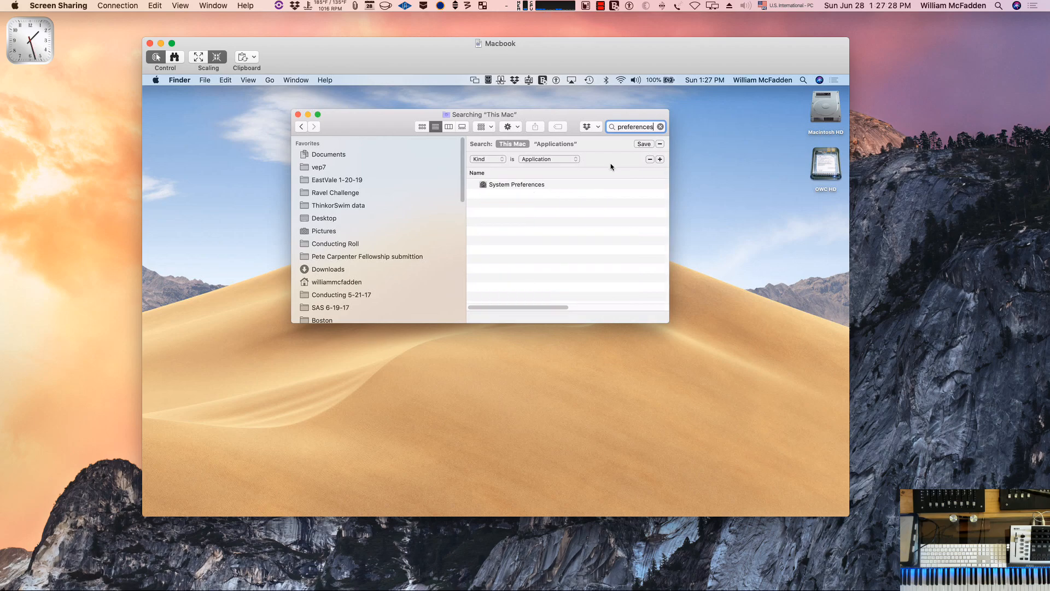
{"action": "mouse_move", "coordinate": [504, 189]}
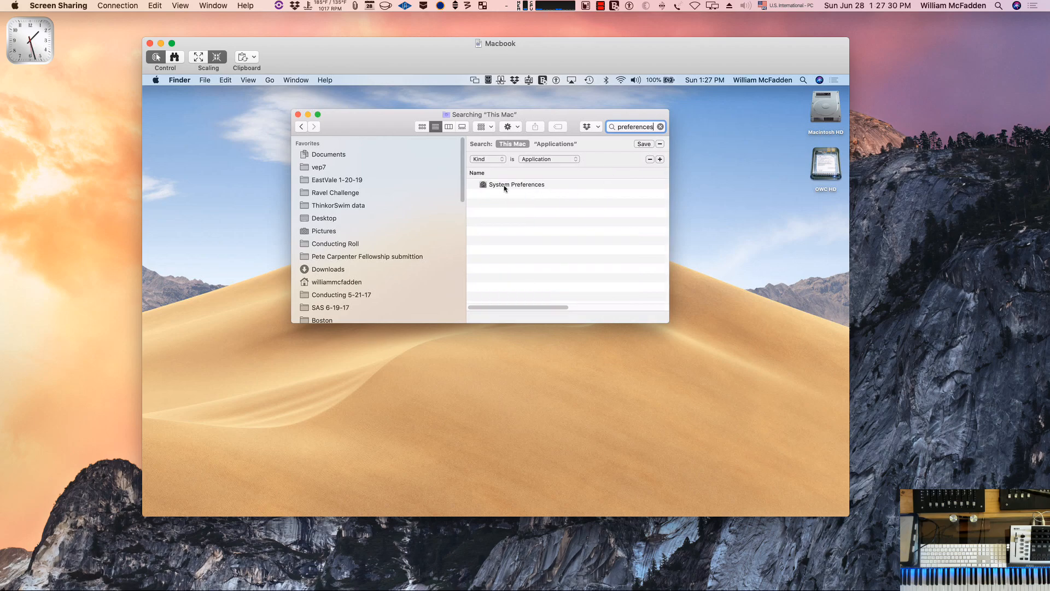
{"action": "left_click", "coordinate": [516, 185]}
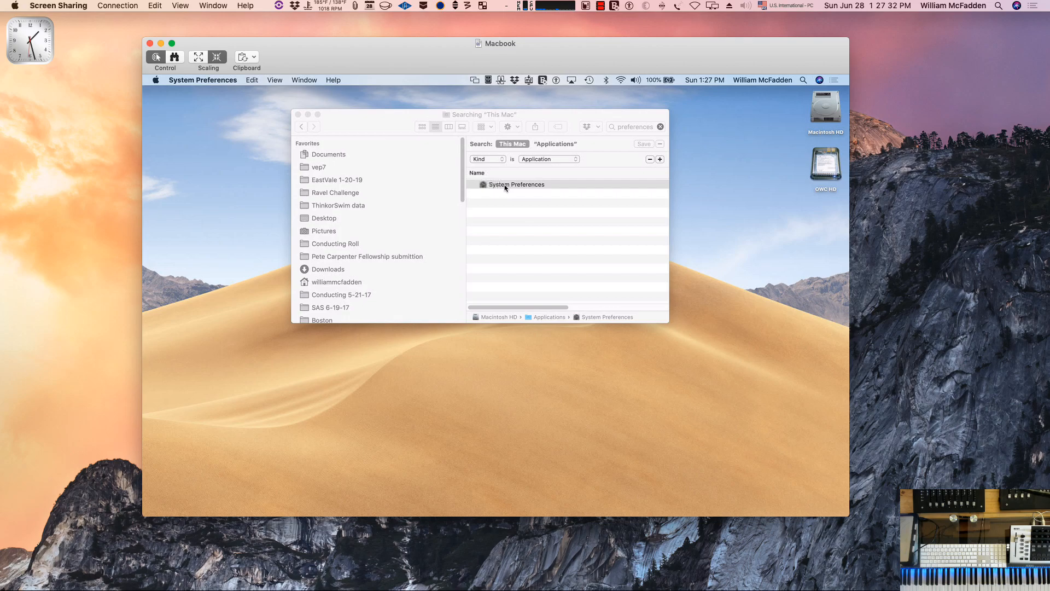
{"action": "double_click", "coordinate": [516, 184]}
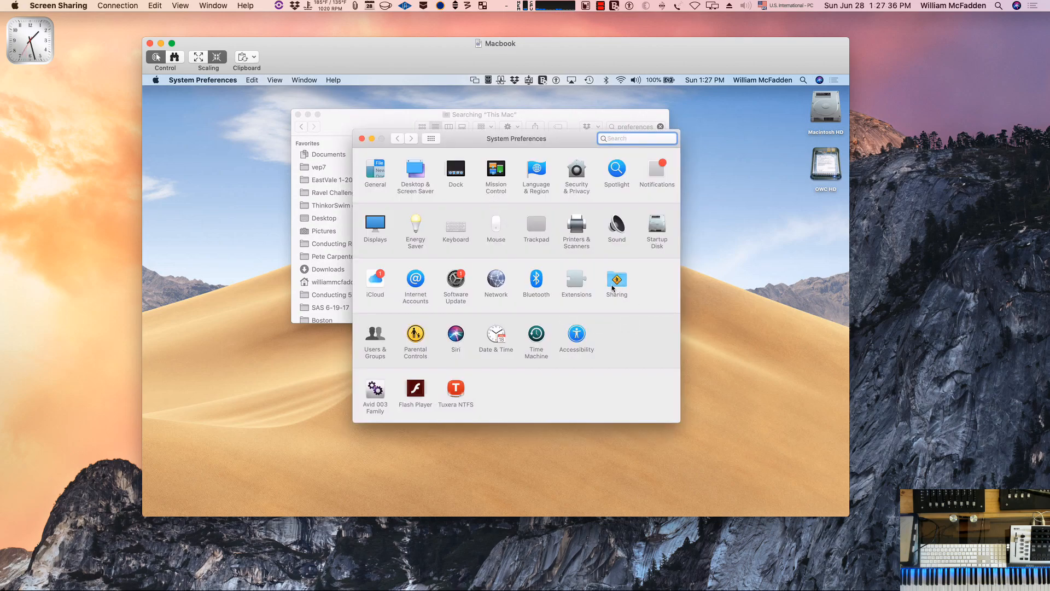
{"action": "left_click", "coordinate": [616, 278]}
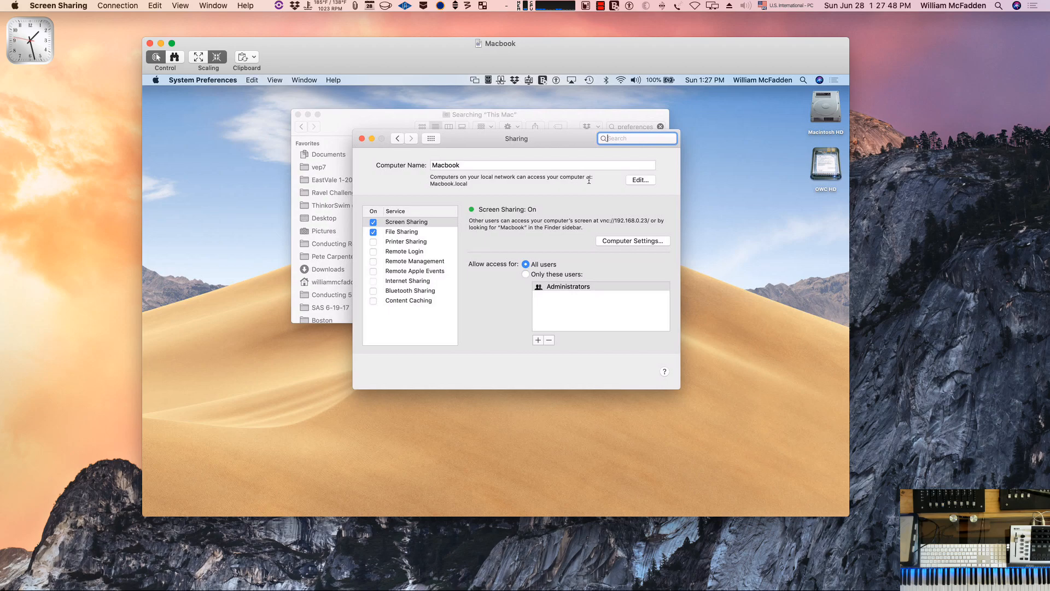
{"action": "mouse_move", "coordinate": [460, 194]}
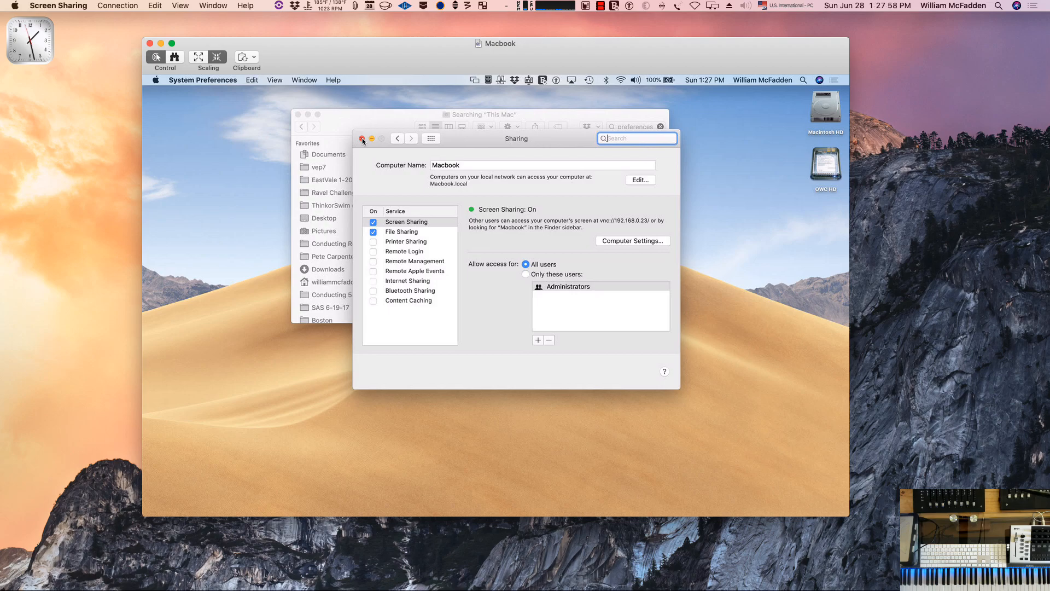
{"action": "left_click", "coordinate": [363, 139]}
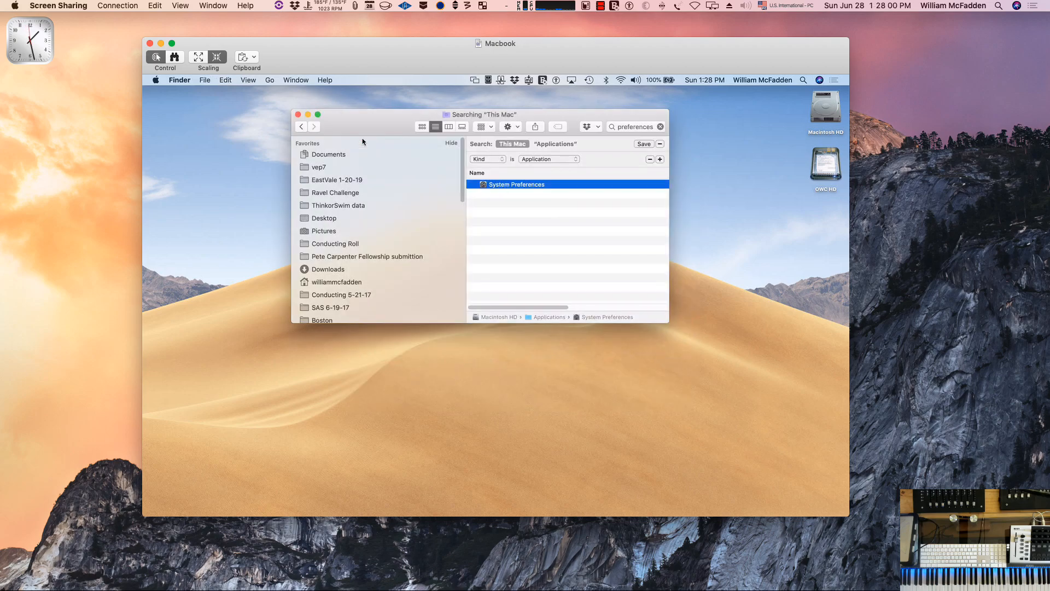
{"action": "mouse_move", "coordinate": [42, 547]}
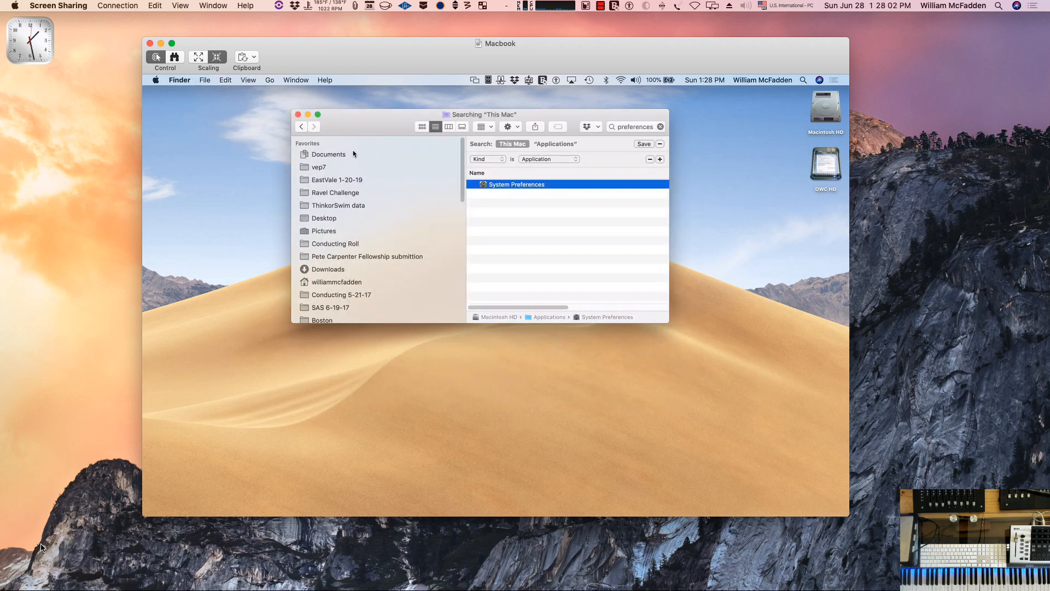
{"action": "mouse_move", "coordinate": [279, 79]}
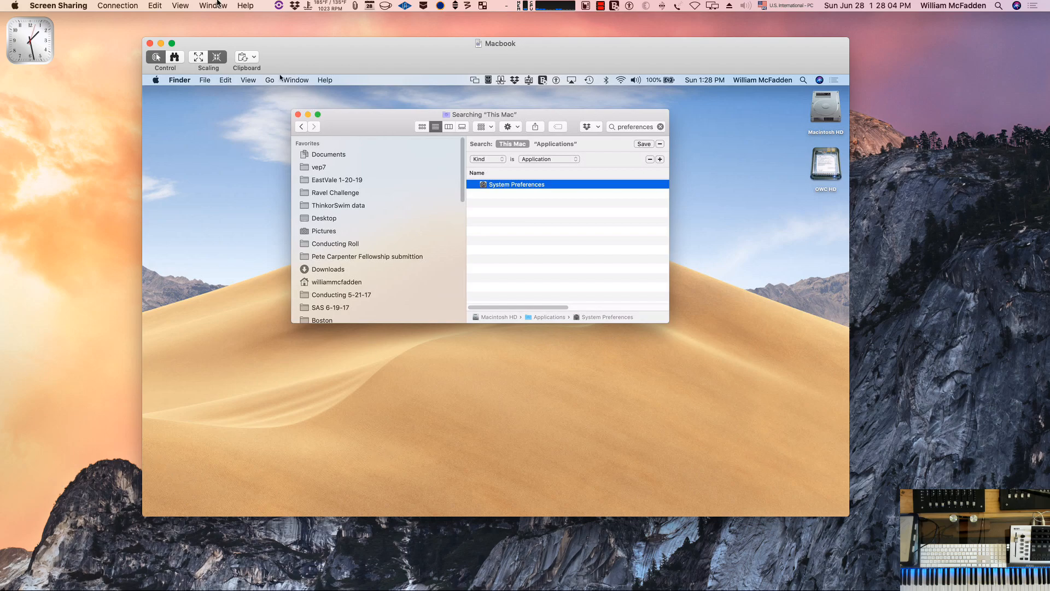
Switch from Screen Sharing to the empty Untitled1 project in Cubase
{"action": "left_click", "coordinate": [307, 114]}
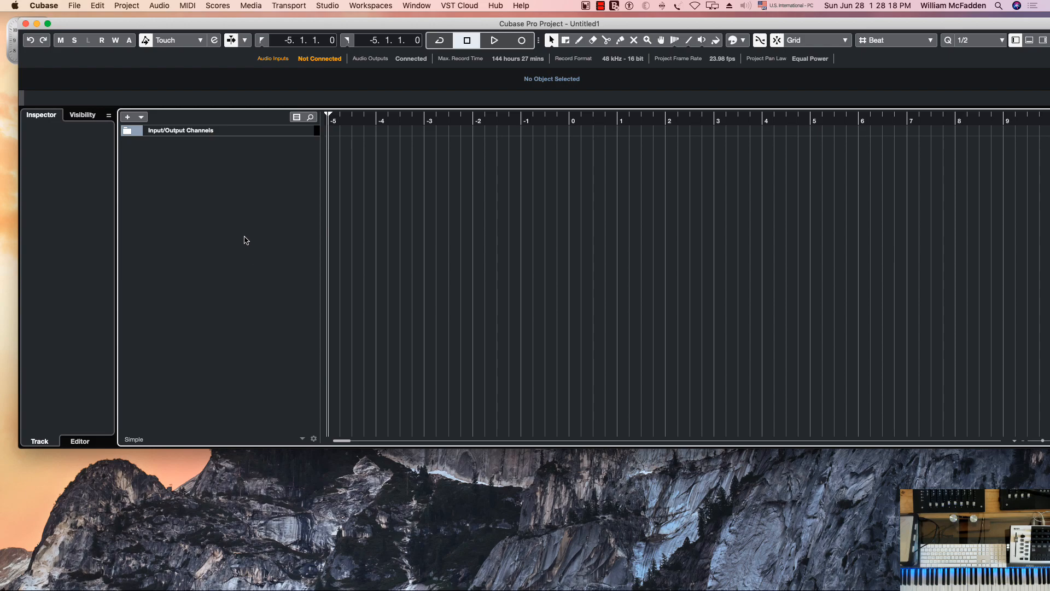
{"action": "mouse_move", "coordinate": [186, 167]}
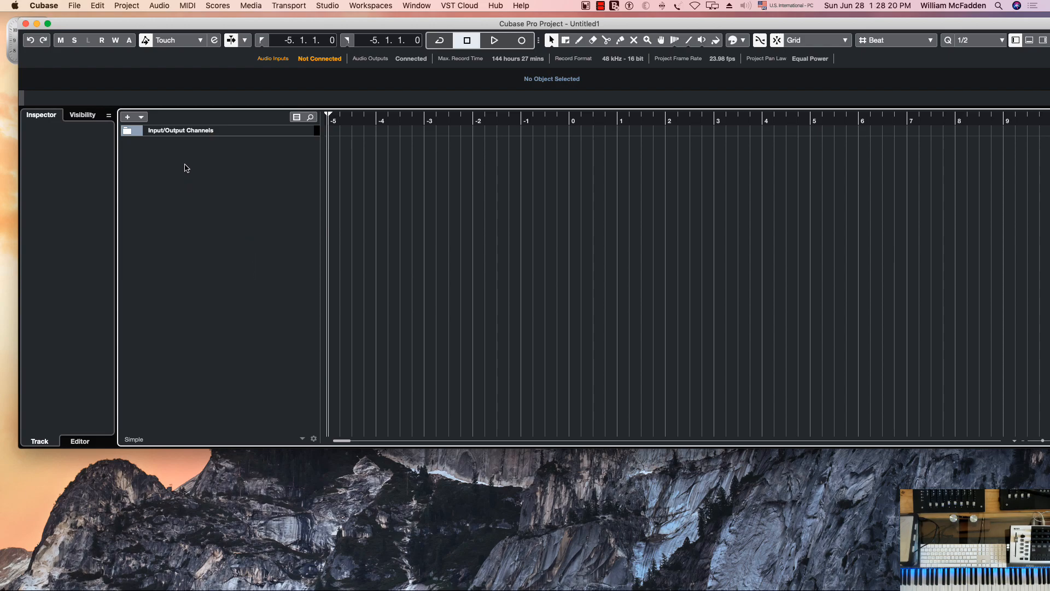
Add a Vienna Ensemble Pro instrument track with Stereo Out audio outputs
{"action": "left_click", "coordinate": [126, 117]}
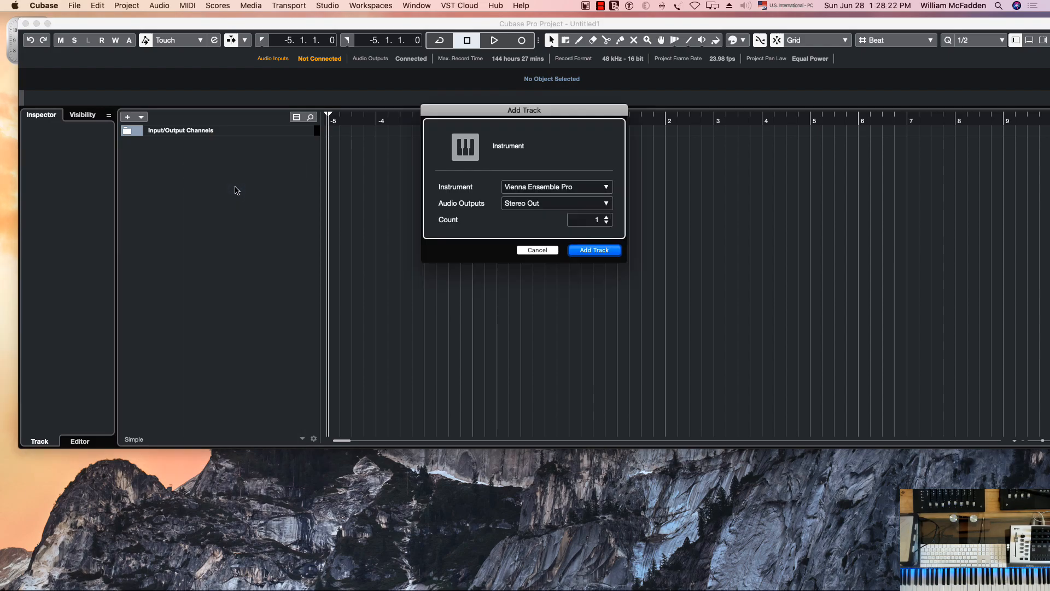
{"action": "left_click", "coordinate": [603, 186]}
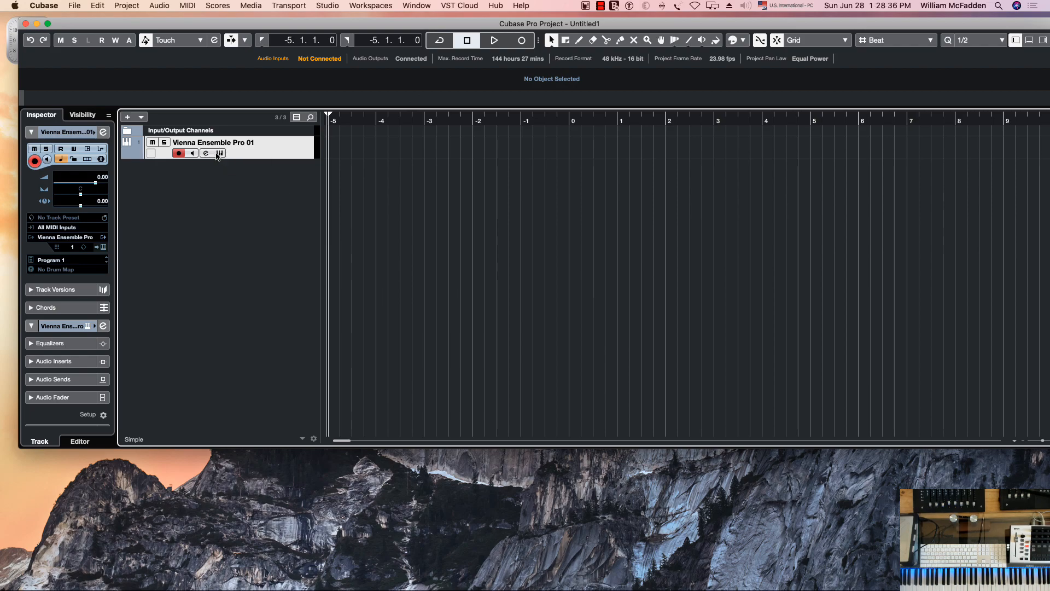
Open the VEP plugin window and choose the 'diva' server instance to connect
{"action": "left_click", "coordinate": [218, 153]}
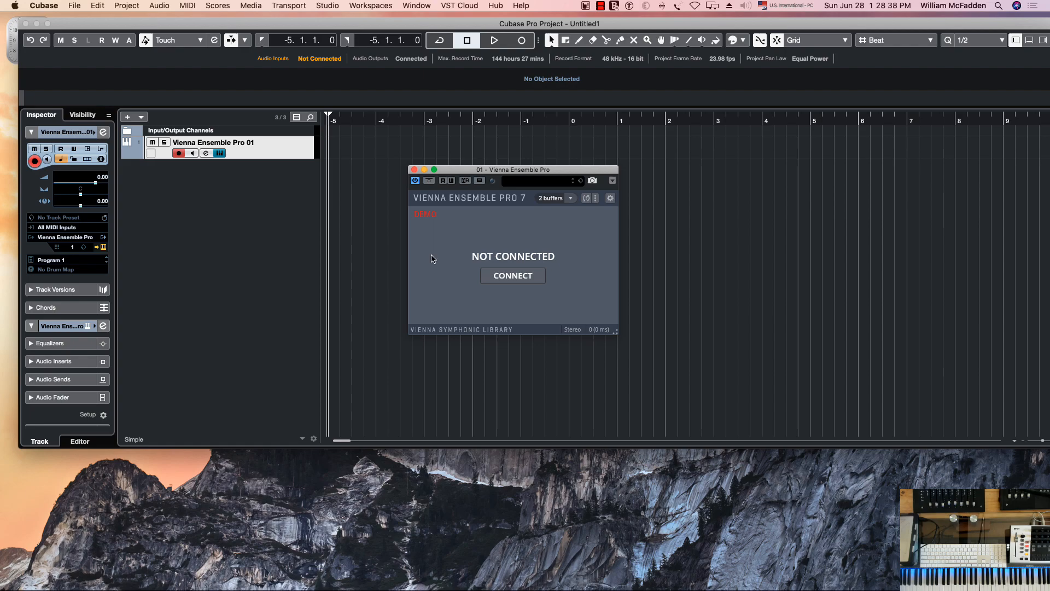
{"action": "left_click", "coordinate": [513, 275]}
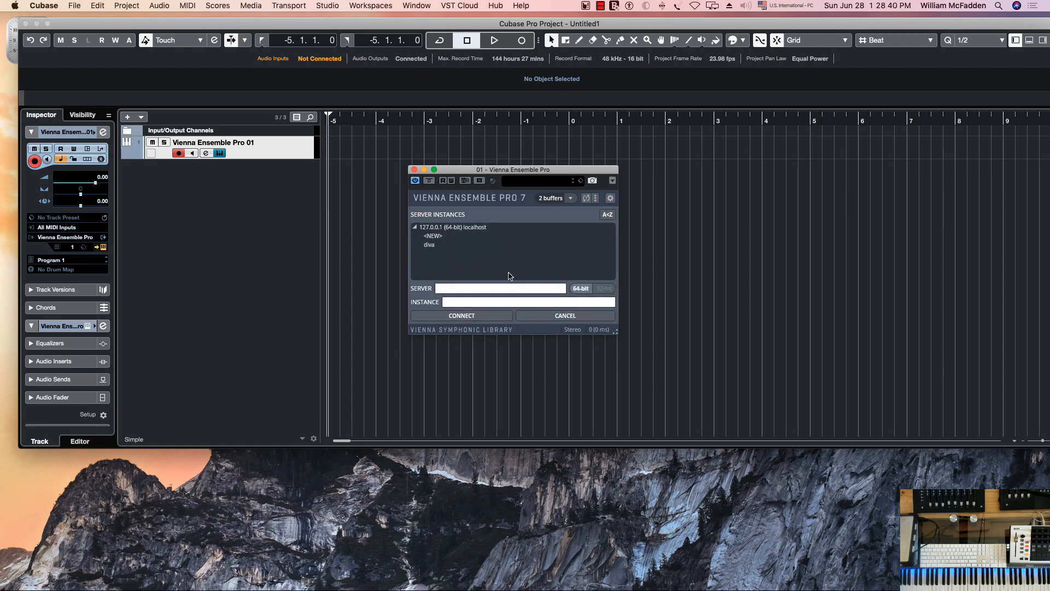
{"action": "left_click", "coordinate": [429, 245]}
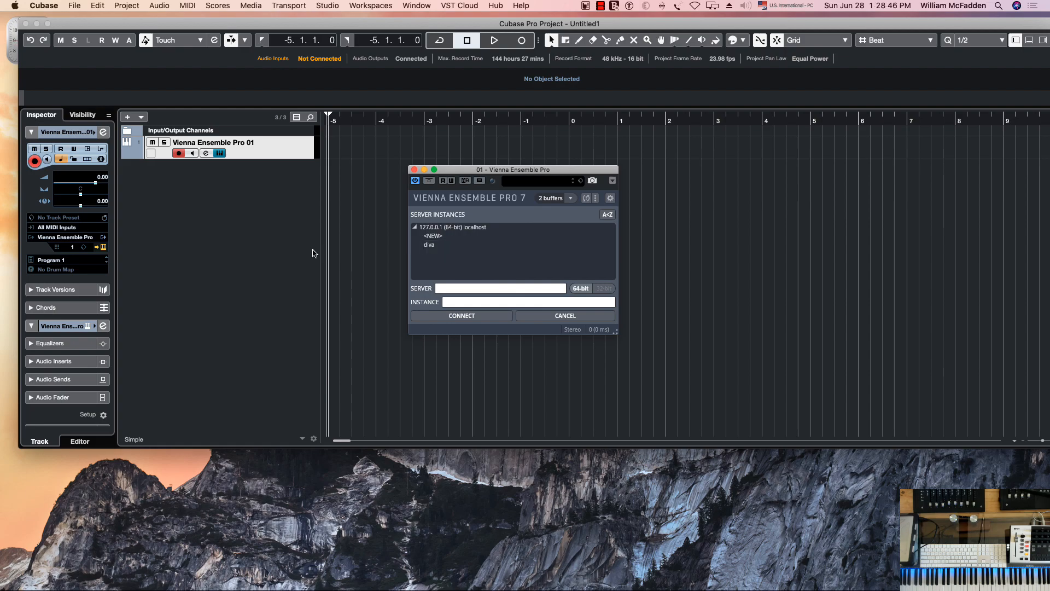
{"action": "left_click", "coordinate": [429, 244]}
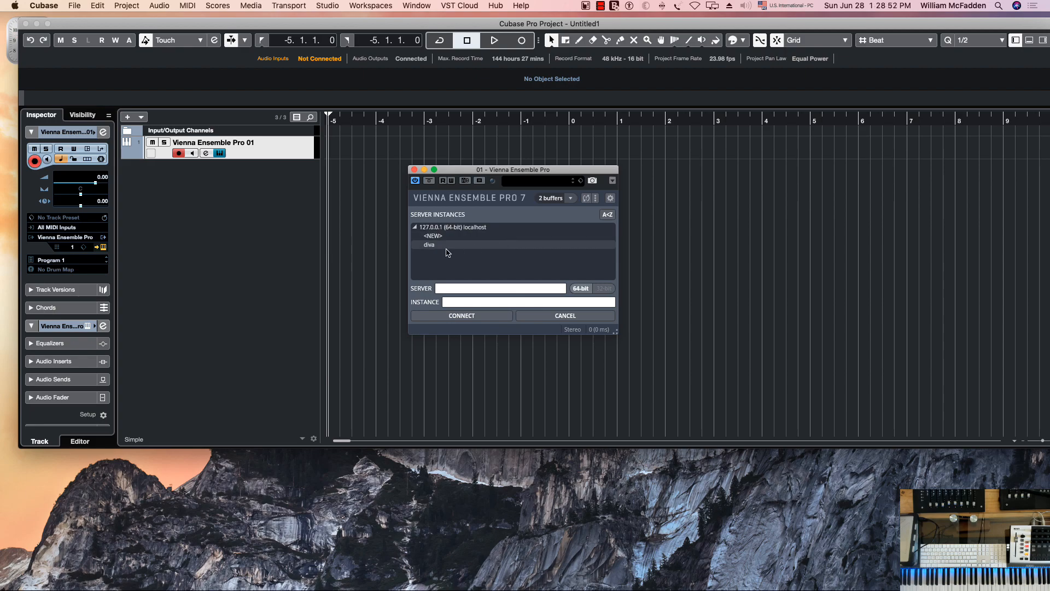
{"action": "left_click", "coordinate": [429, 245]}
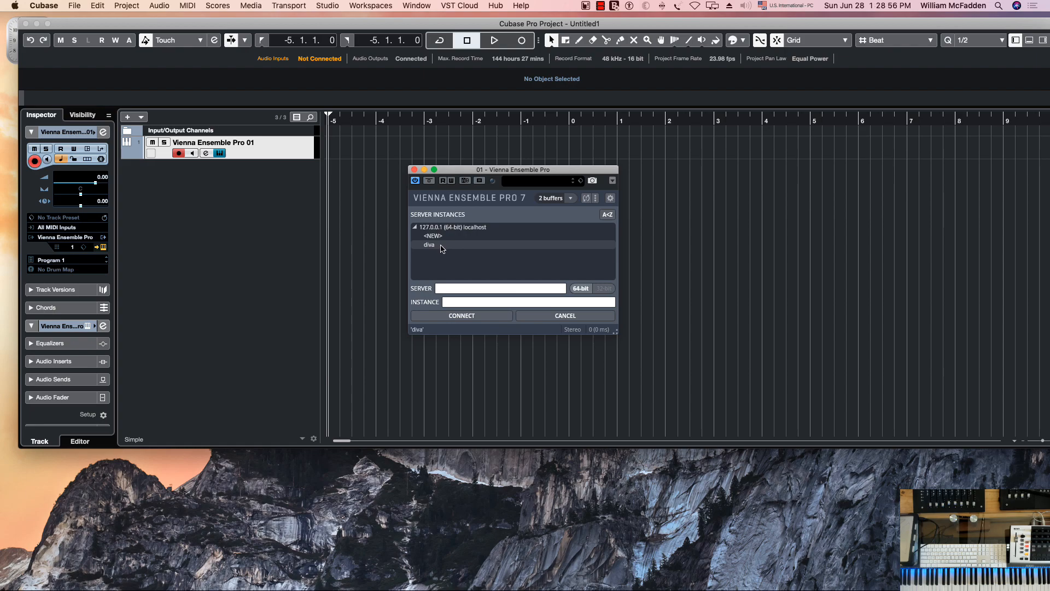
{"action": "mouse_move", "coordinate": [432, 248]}
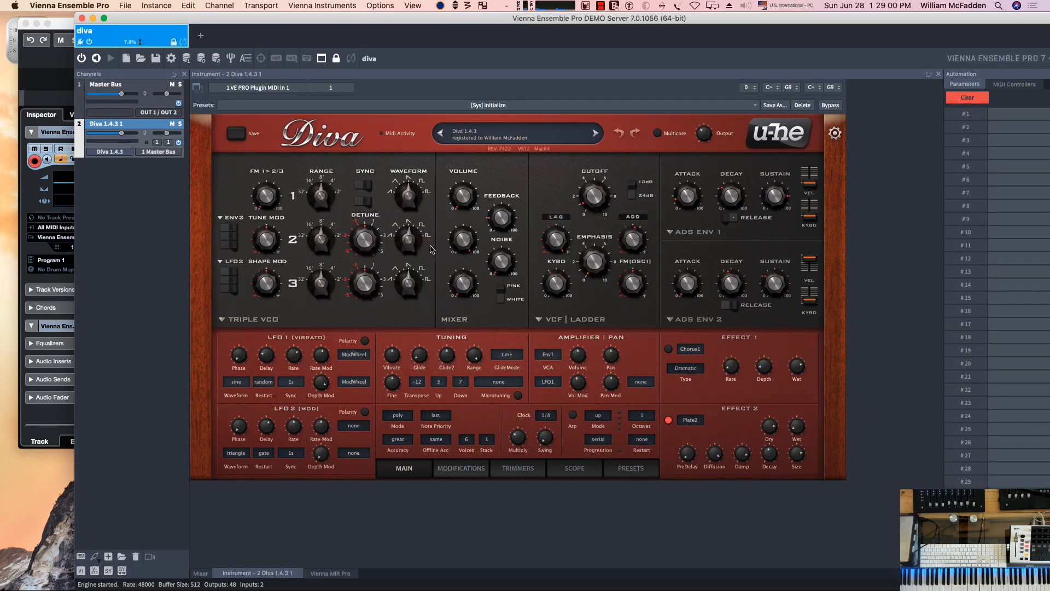
{"action": "mouse_move", "coordinate": [427, 277]}
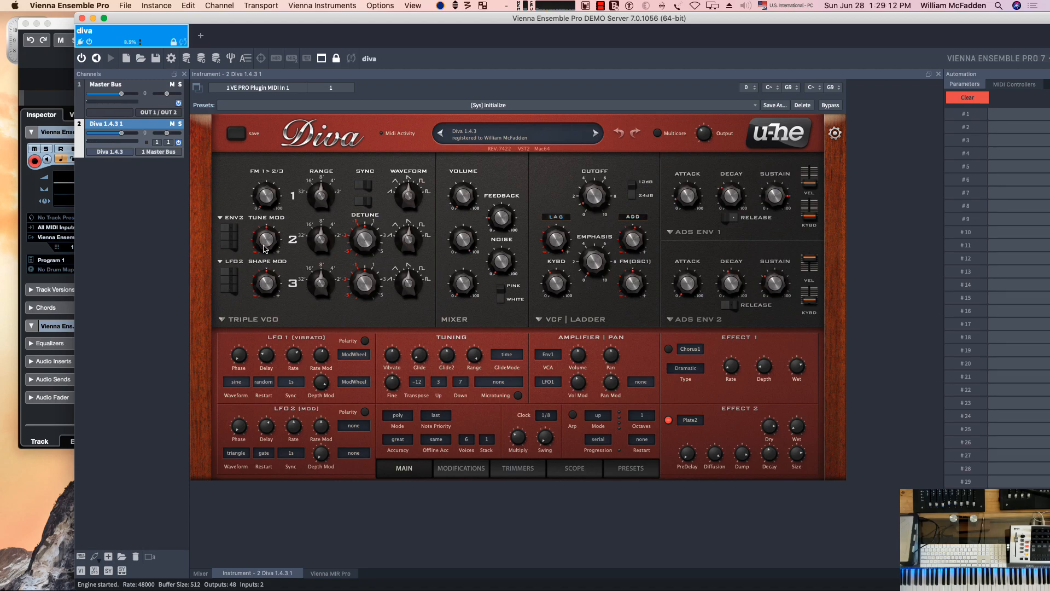
{"action": "mouse_move", "coordinate": [329, 236]}
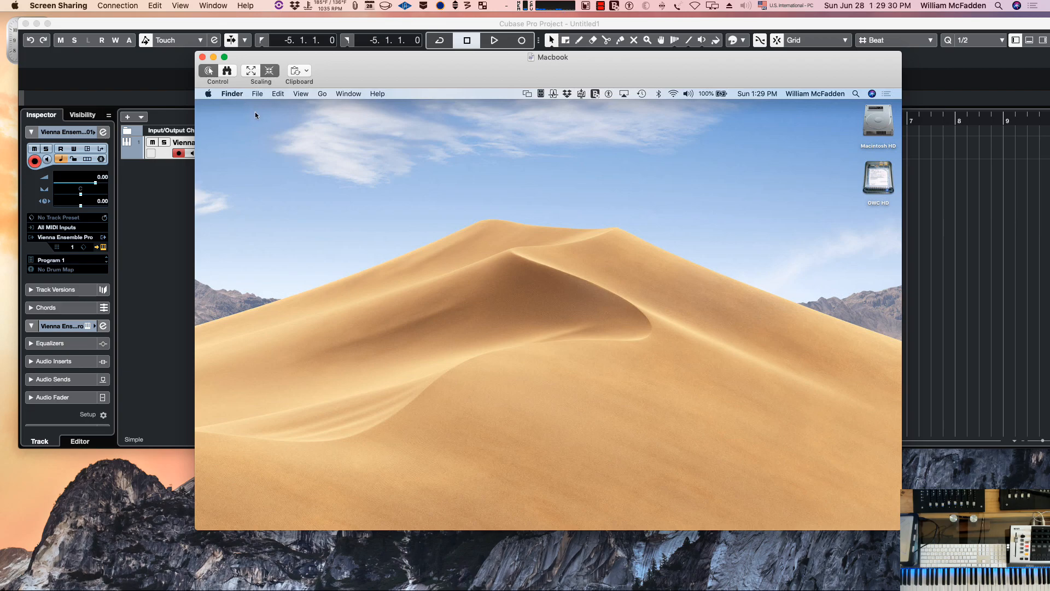
{"action": "mouse_move", "coordinate": [251, 124]}
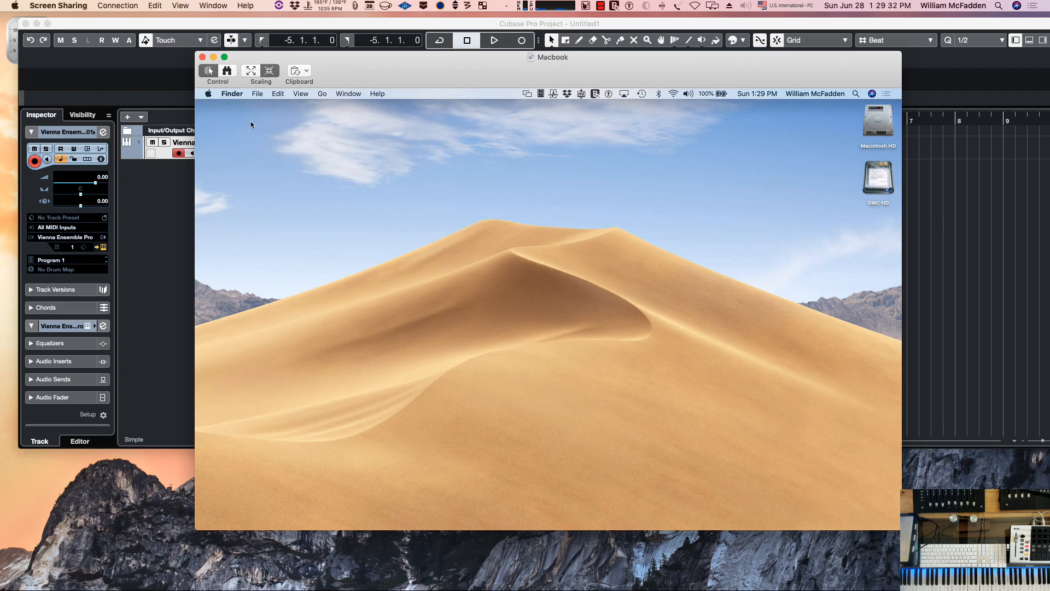
Search the Macbook's applications for 'vienna' and launch Vienna Ensemble Pro Server
{"action": "left_click", "coordinate": [322, 93]}
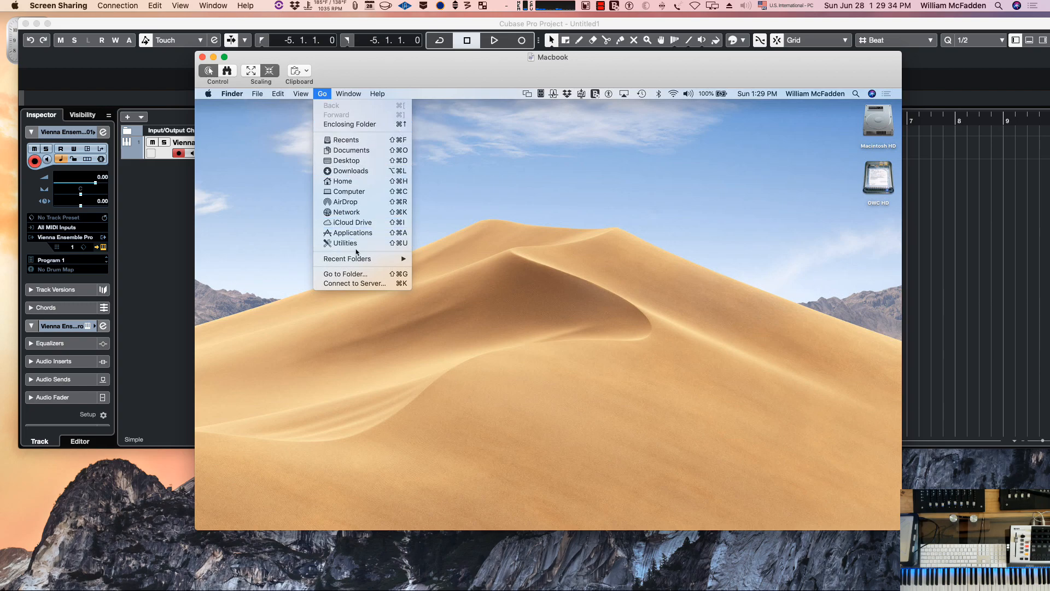
{"action": "mouse_move", "coordinate": [343, 242]}
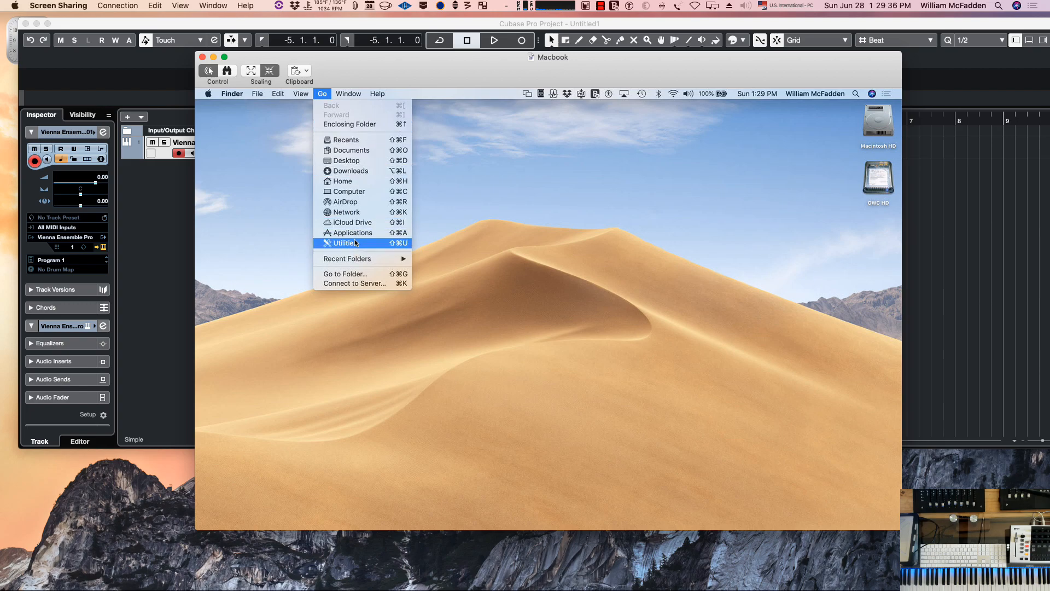
{"action": "left_click", "coordinate": [351, 233]}
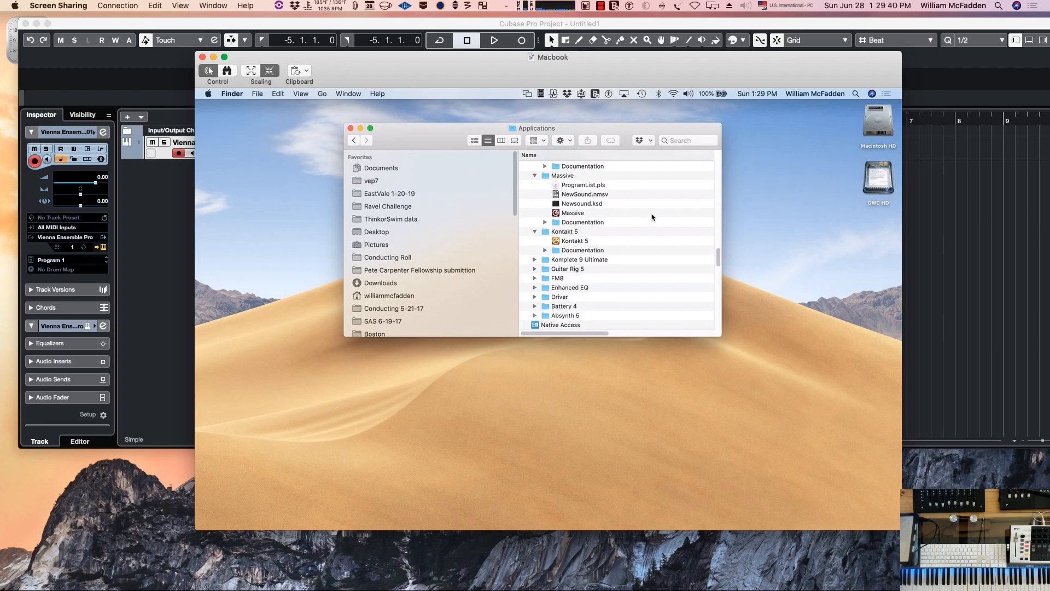
{"action": "mouse_move", "coordinate": [623, 197]}
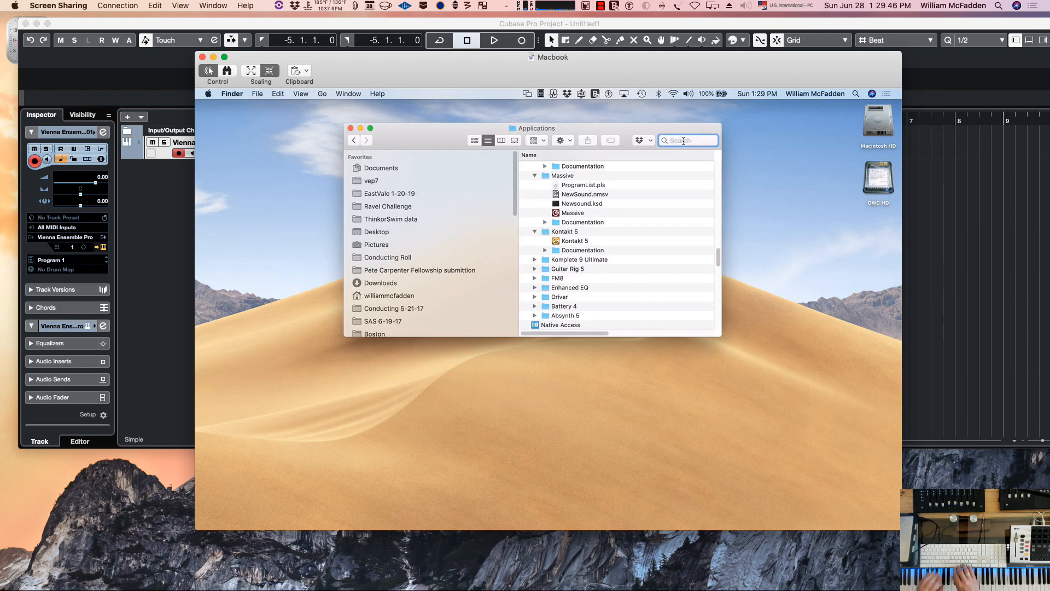
{"action": "type", "text": "vienna"}
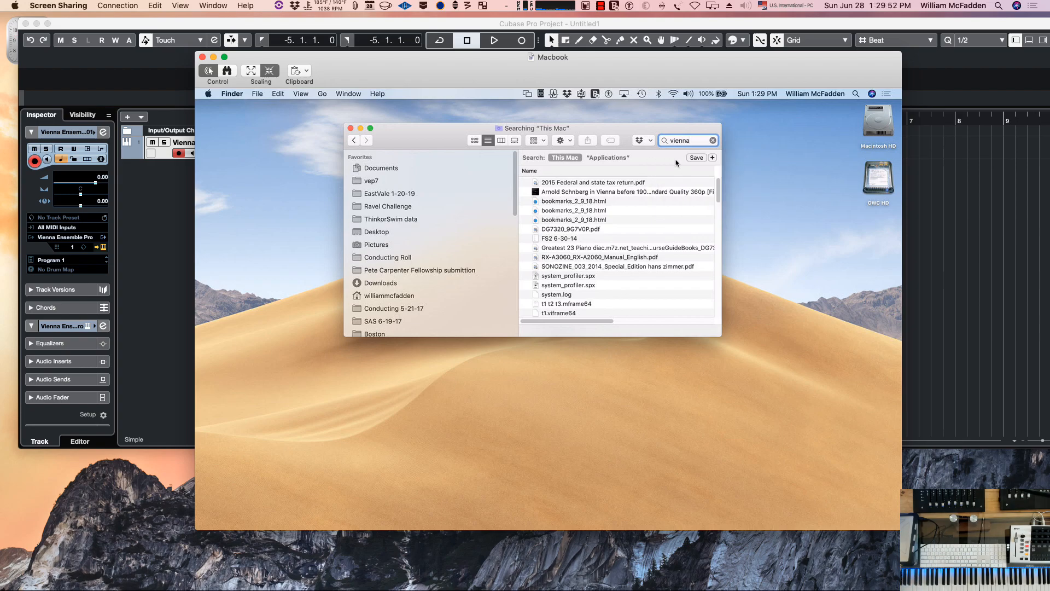
{"action": "left_click", "coordinate": [712, 158]}
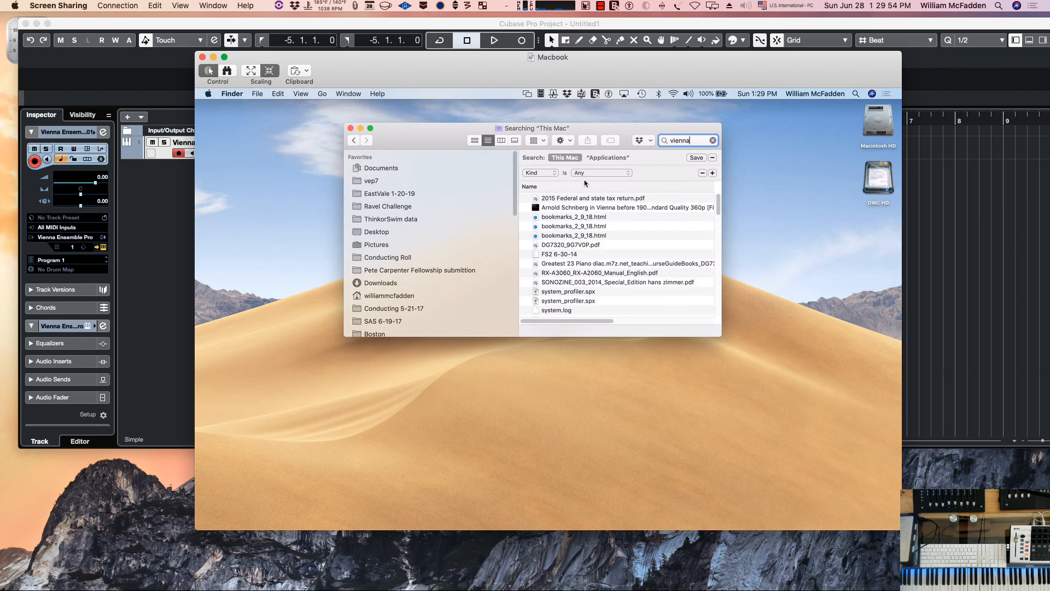
{"action": "left_click", "coordinate": [600, 173]}
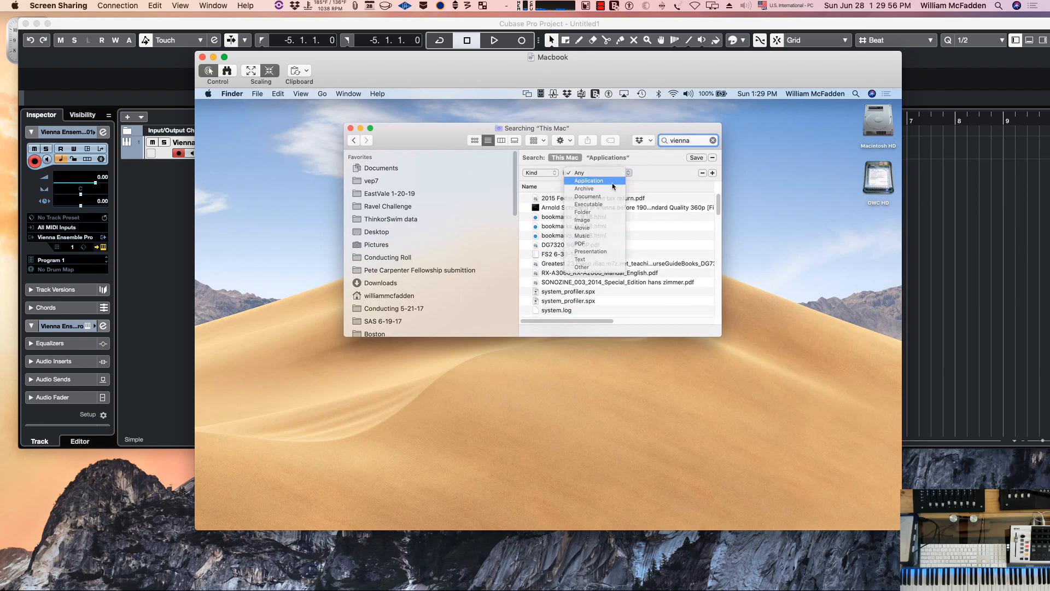
{"action": "left_click", "coordinate": [587, 180]}
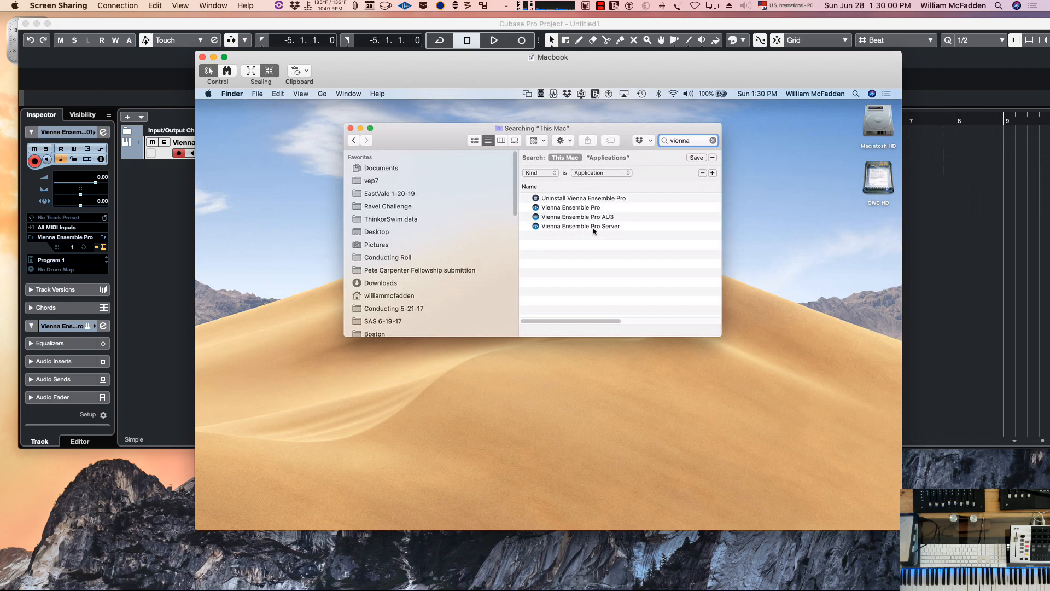
{"action": "left_click", "coordinate": [580, 225]}
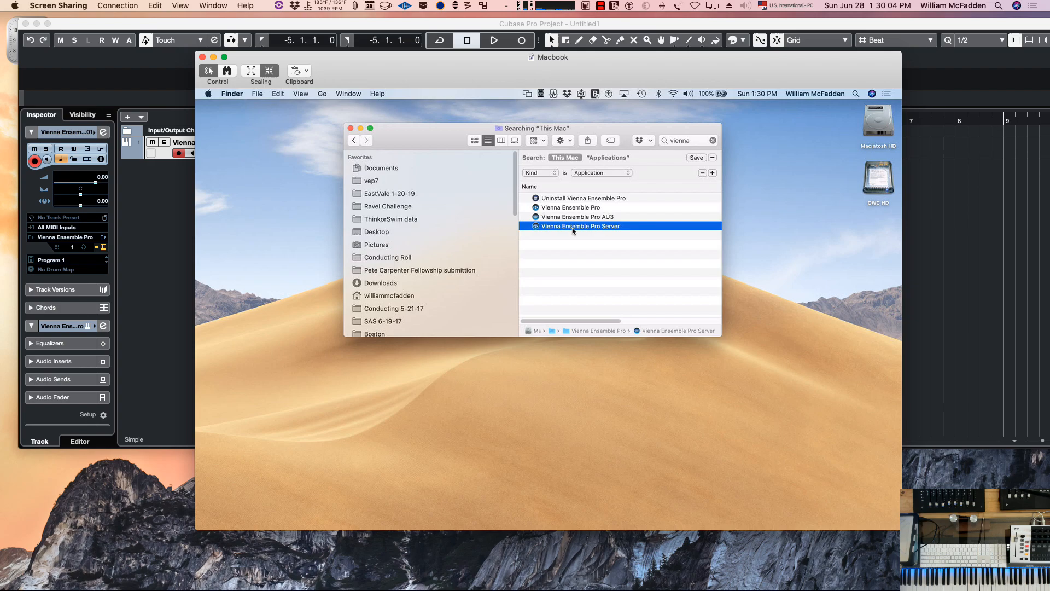
{"action": "double_click", "coordinate": [580, 225]}
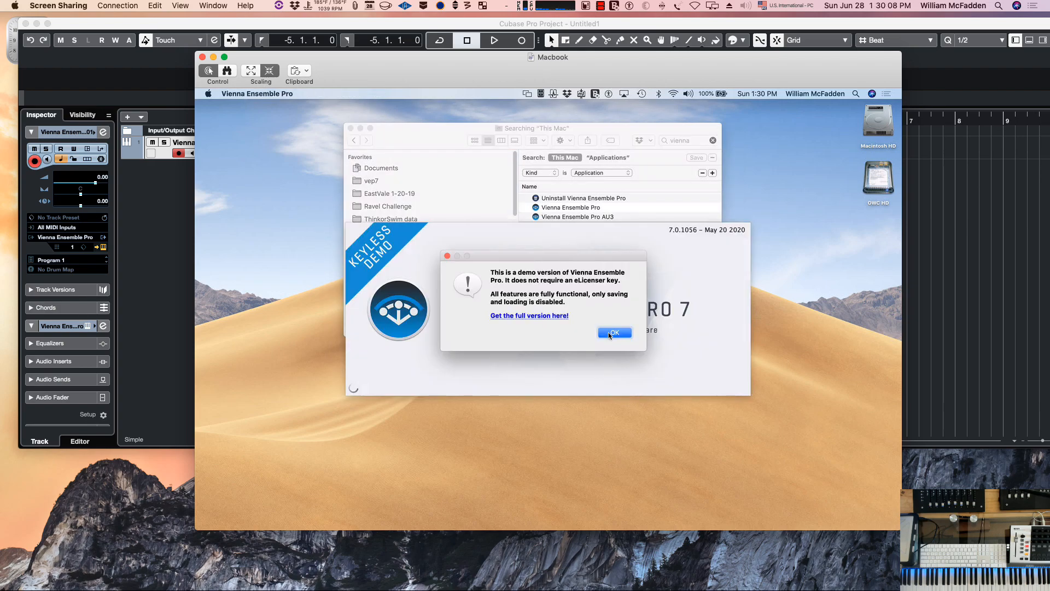
Dismiss the demo notice and rename the Untitled instance to 'Kontakt'
{"action": "left_click", "coordinate": [614, 333]}
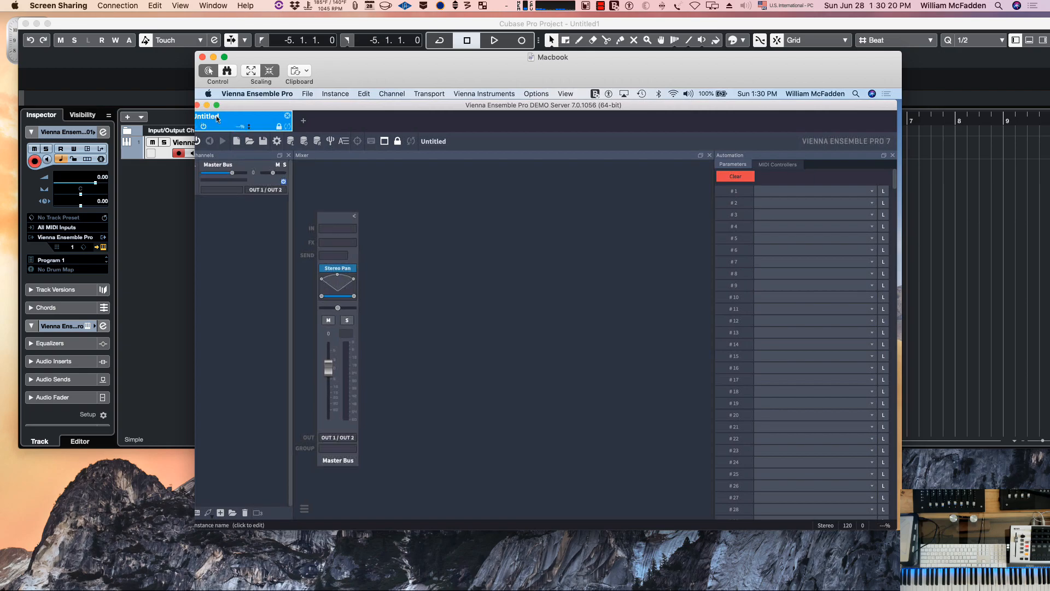
{"action": "left_click", "coordinate": [241, 119]}
{"action": "type", "text": "Kontakt"}
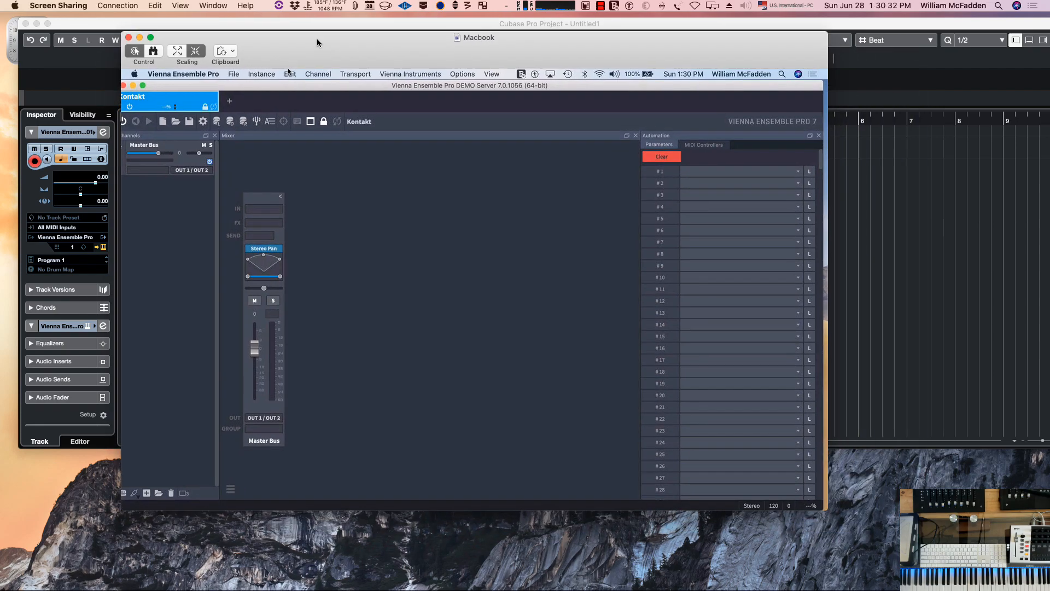
{"action": "mouse_move", "coordinate": [414, 212]}
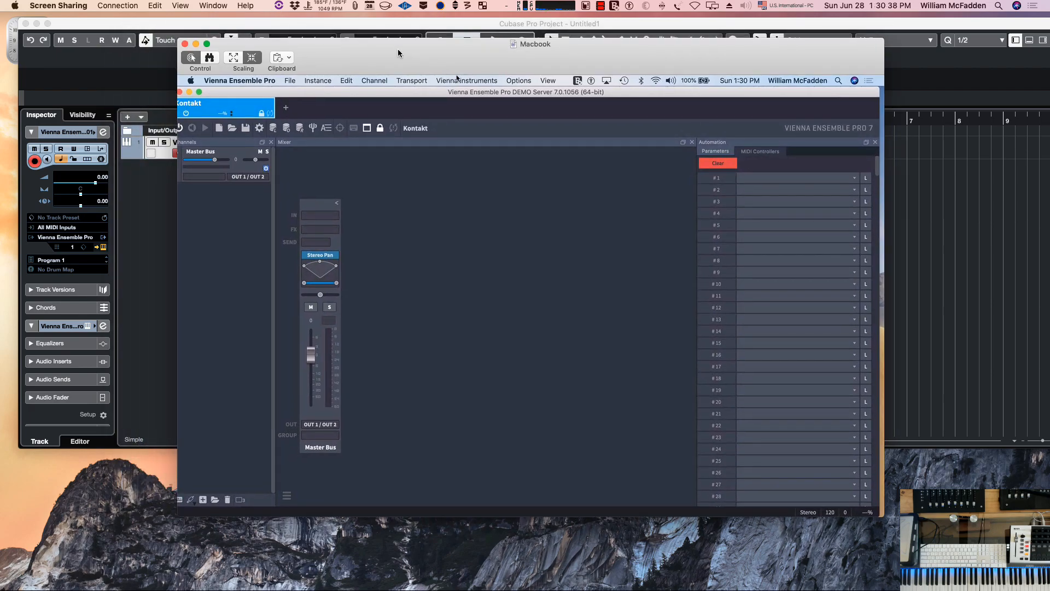
{"action": "mouse_move", "coordinate": [473, 303]}
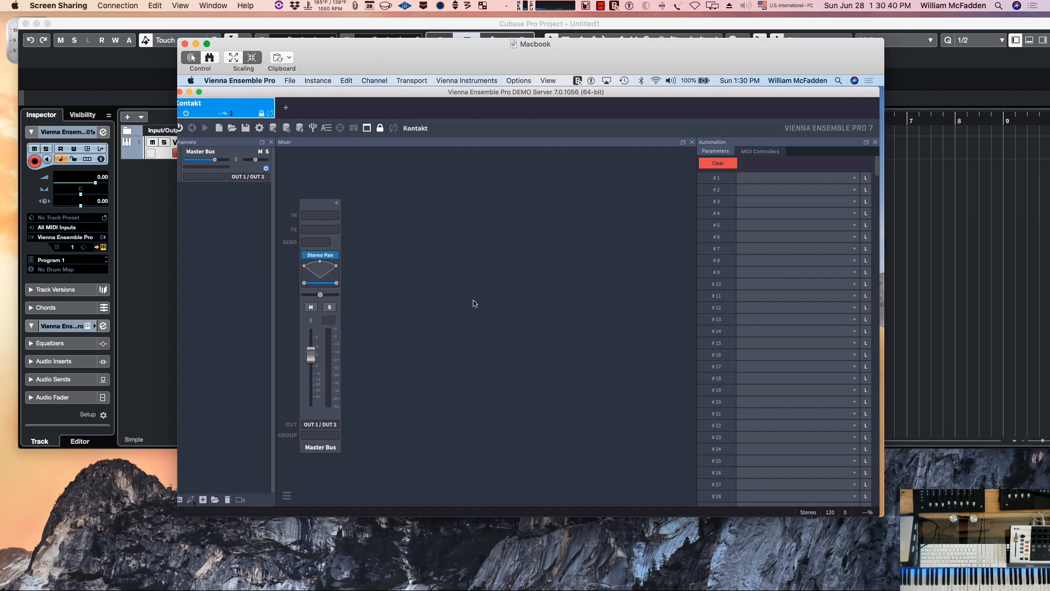
{"action": "mouse_move", "coordinate": [448, 289]}
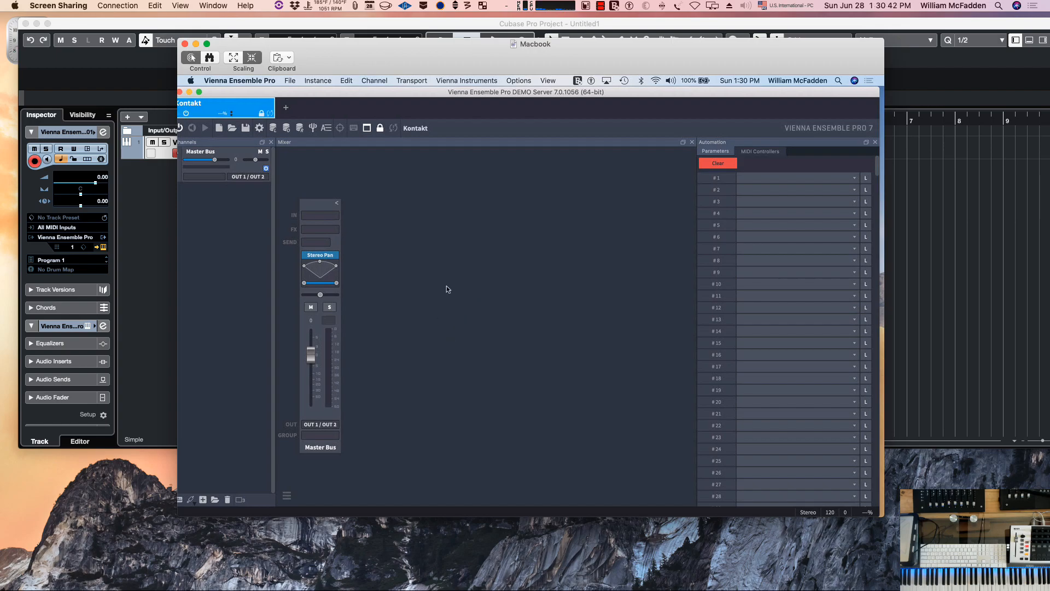
{"action": "mouse_move", "coordinate": [474, 268]}
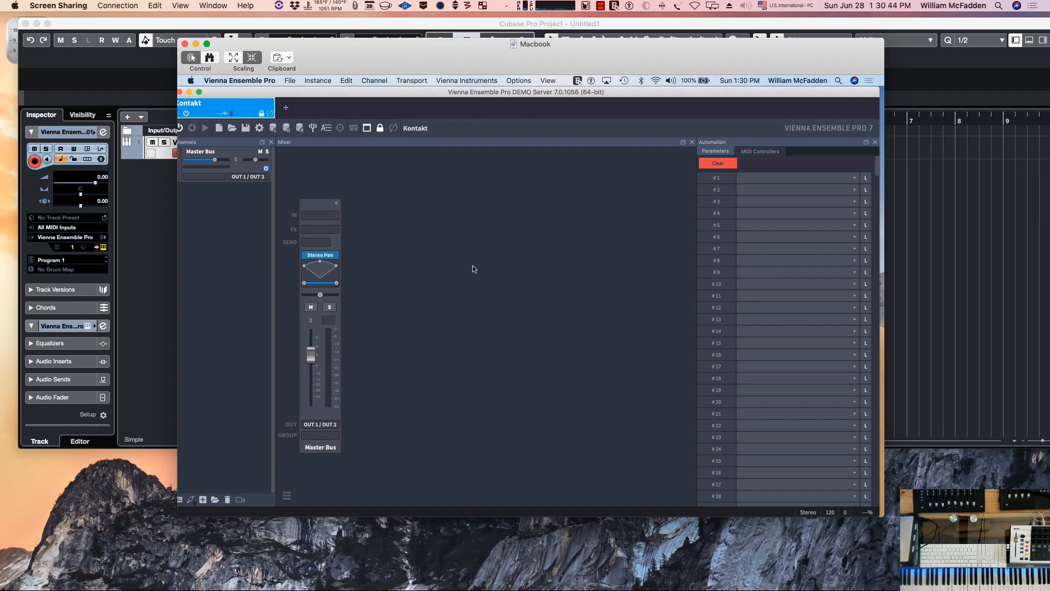
{"action": "mouse_move", "coordinate": [877, 150]}
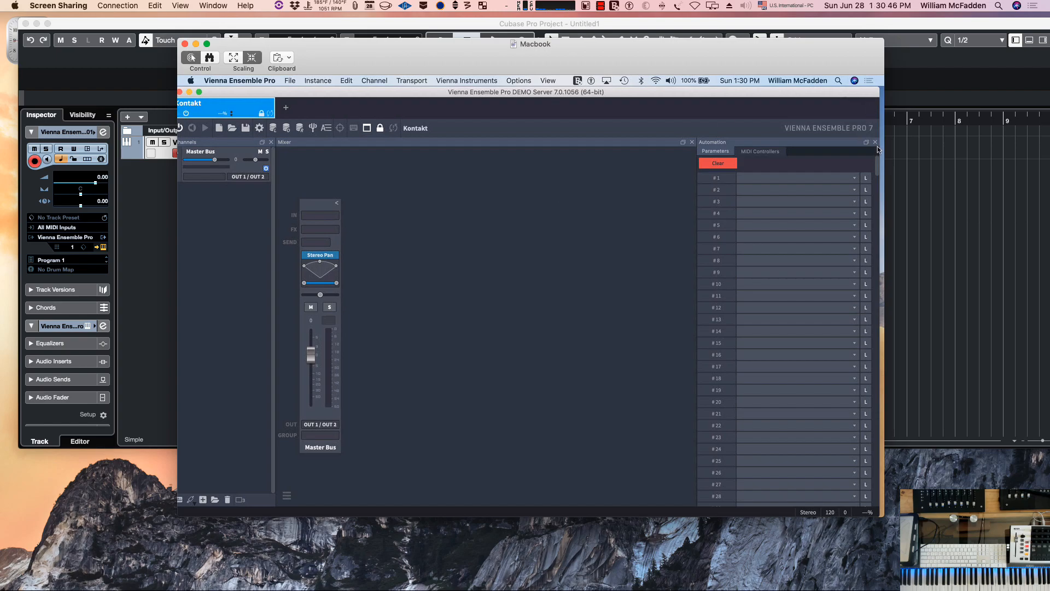
Close the Automation pane and insert a Native Instruments Kontakt 5 plugin channel
{"action": "left_click", "coordinate": [875, 141]}
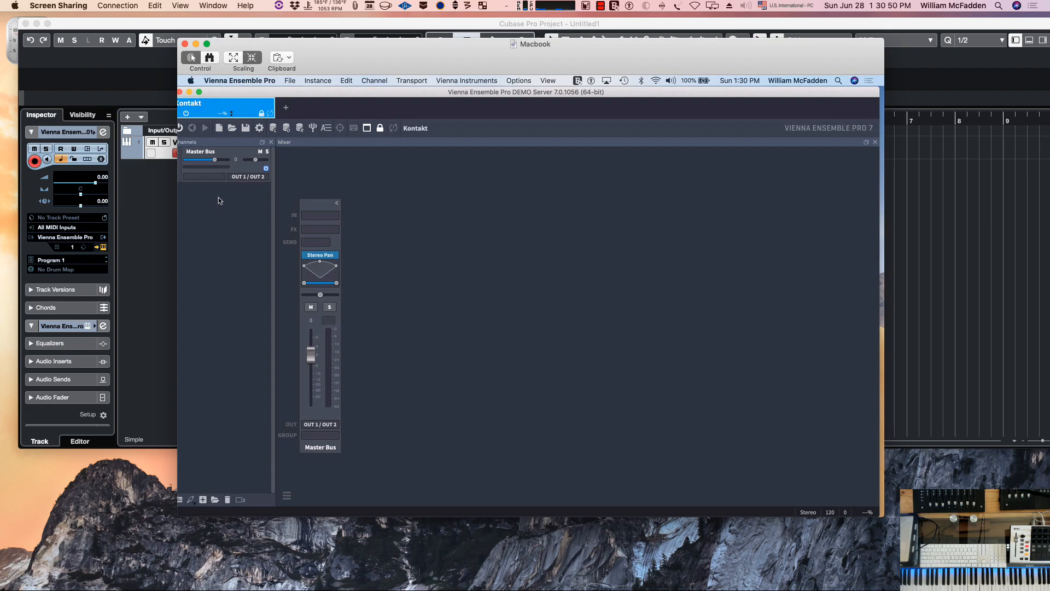
{"action": "left_click", "coordinate": [346, 81]}
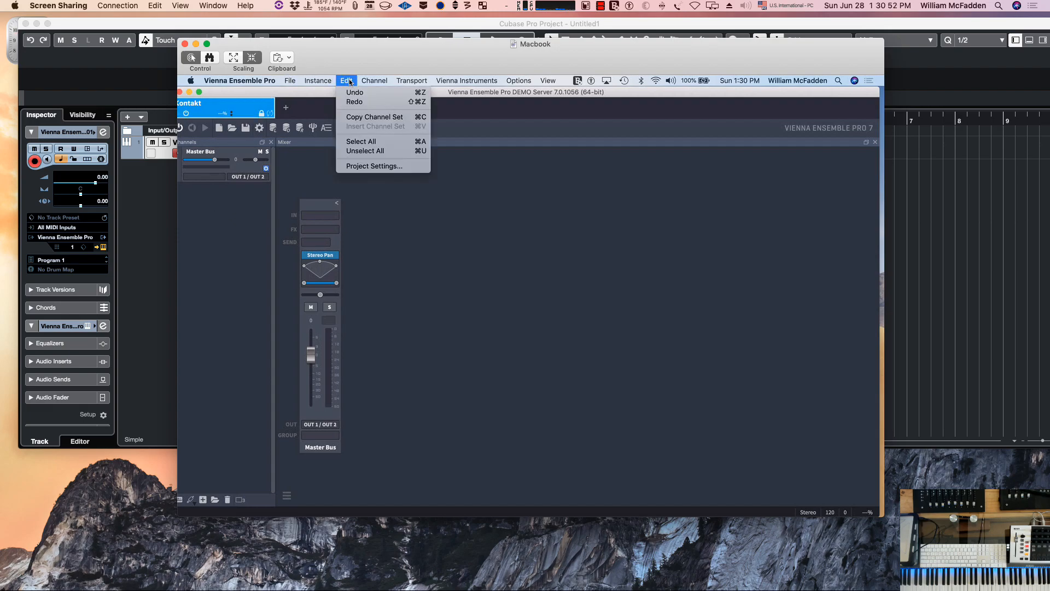
{"action": "left_click", "coordinate": [374, 80]}
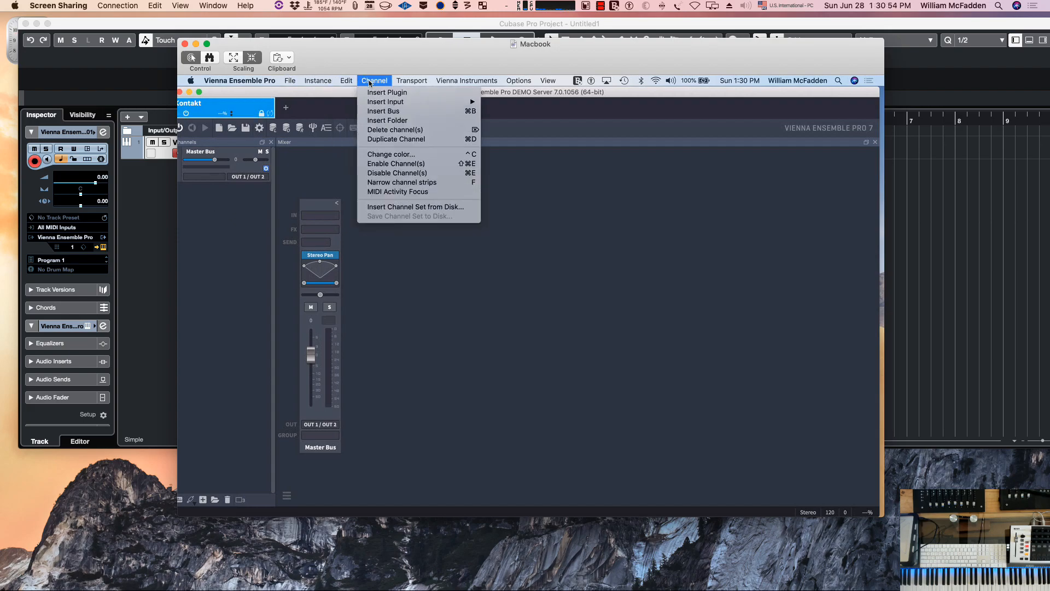
{"action": "left_click", "coordinate": [387, 92]}
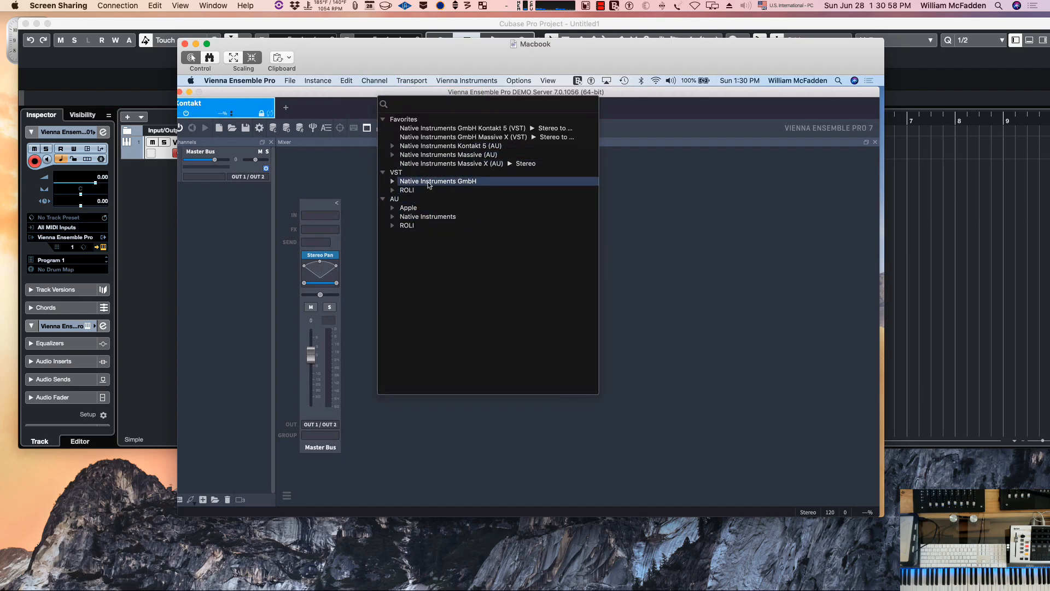
{"action": "left_click", "coordinate": [392, 181]}
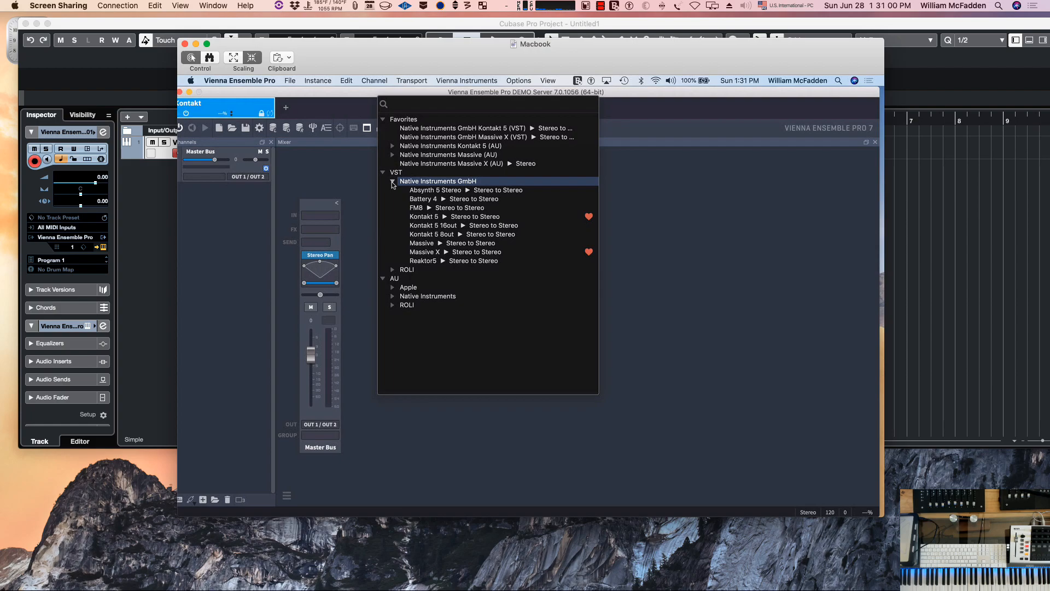
{"action": "mouse_move", "coordinate": [456, 217]}
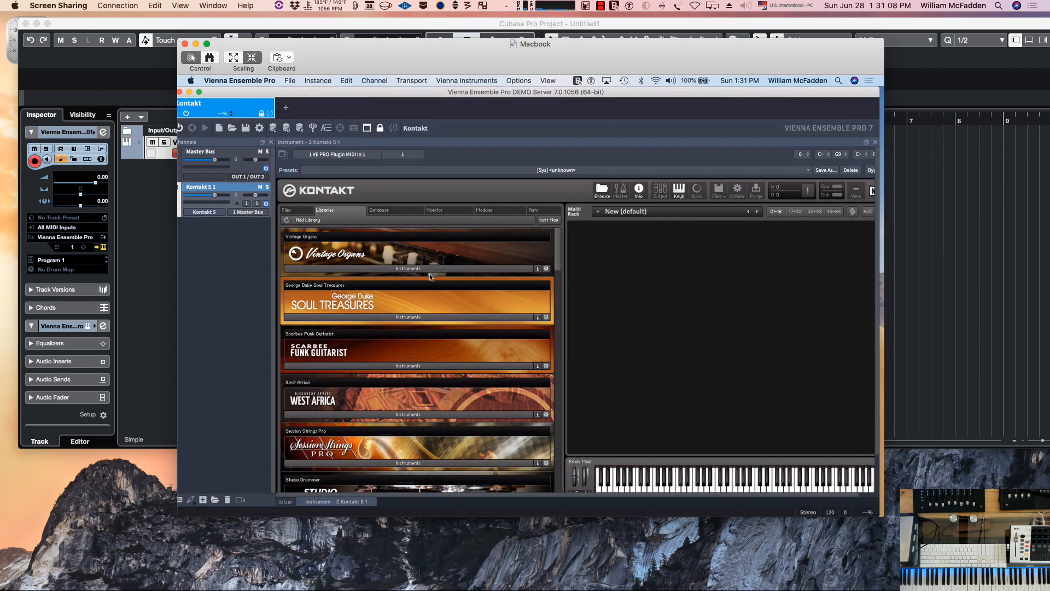
Load LPS Epic Organic Full from the Damage library into Kontakt
{"action": "scroll", "scroll_direction": "down", "scroll_amount": 3}
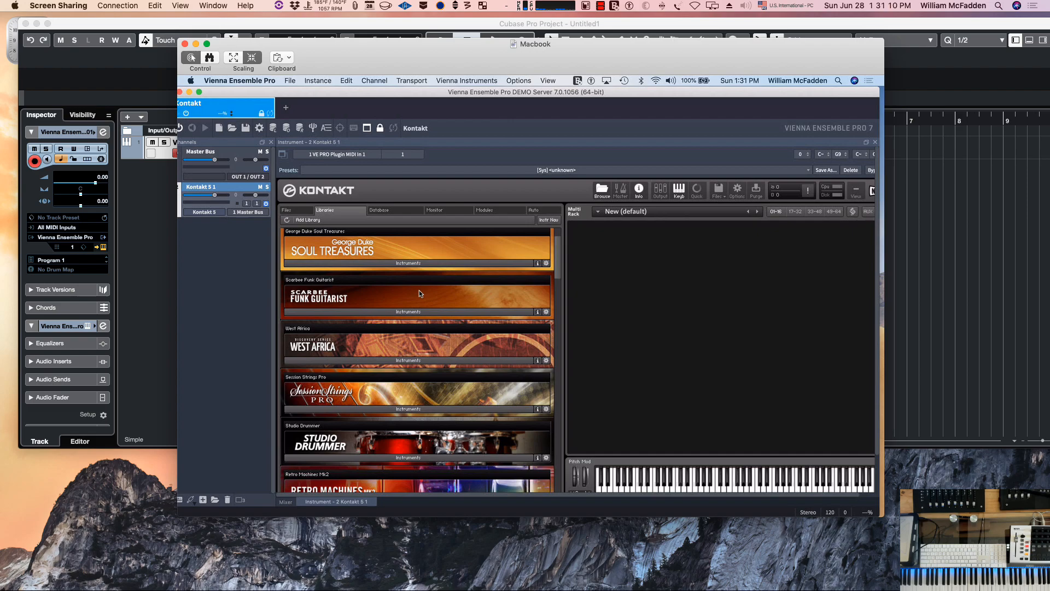
{"action": "scroll", "scroll_direction": "down", "scroll_amount": 3}
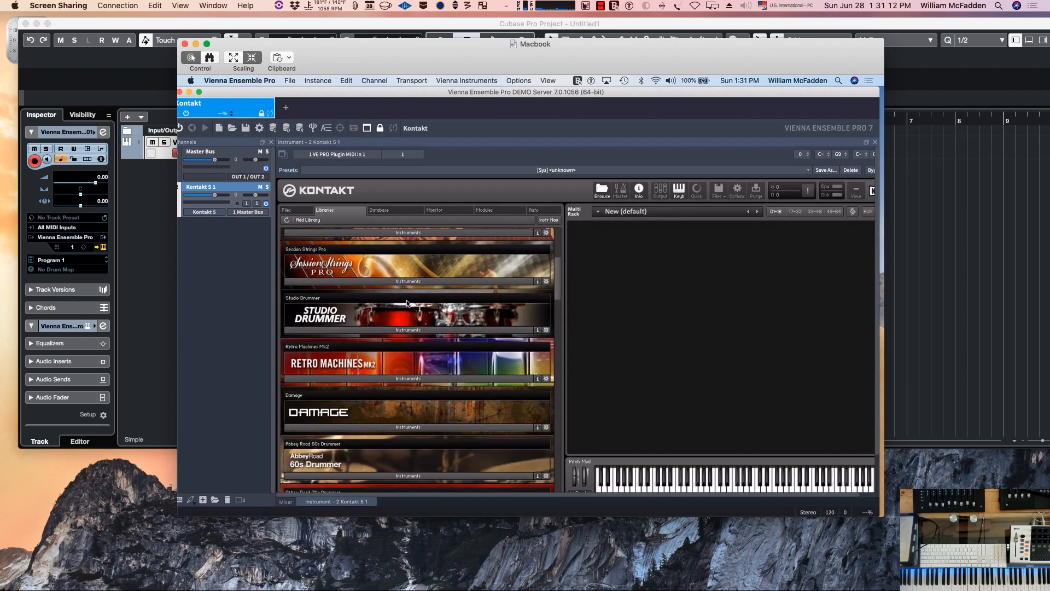
{"action": "scroll", "scroll_direction": "down", "scroll_amount": 3}
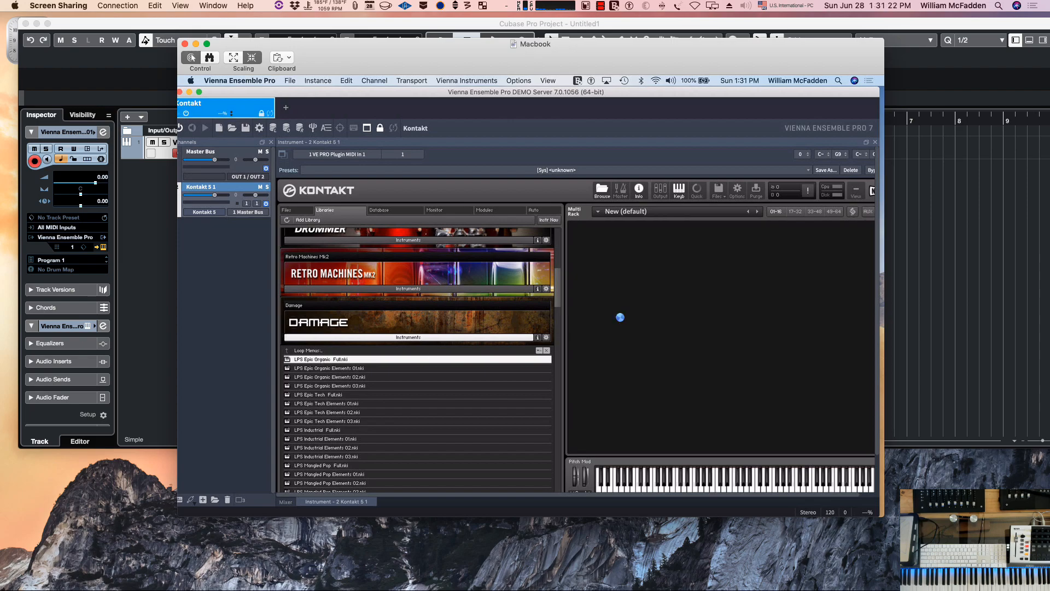
{"action": "double_click", "coordinate": [322, 359]}
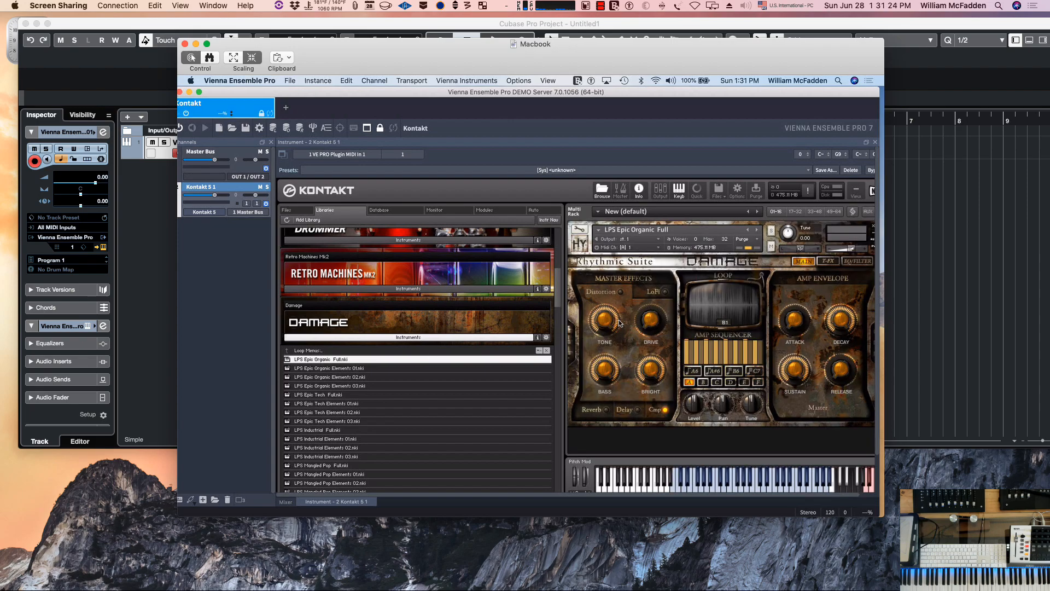
{"action": "mouse_move", "coordinate": [325, 47]}
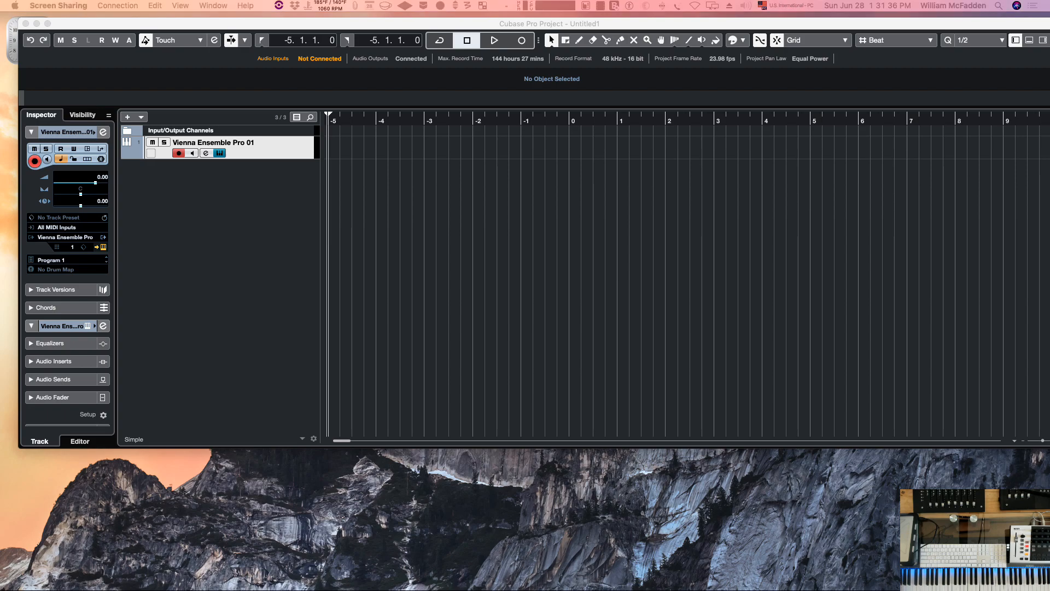
{"action": "mouse_move", "coordinate": [265, 169]}
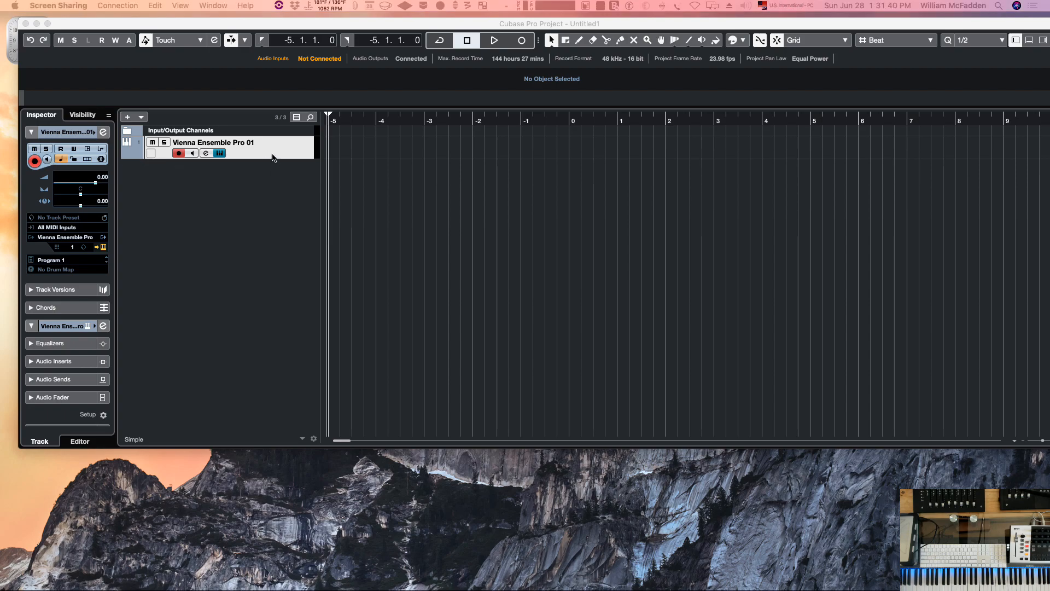
Open the track list's context menu to add another Vienna Ensemble Pro track
{"action": "right_click", "coordinate": [275, 156]}
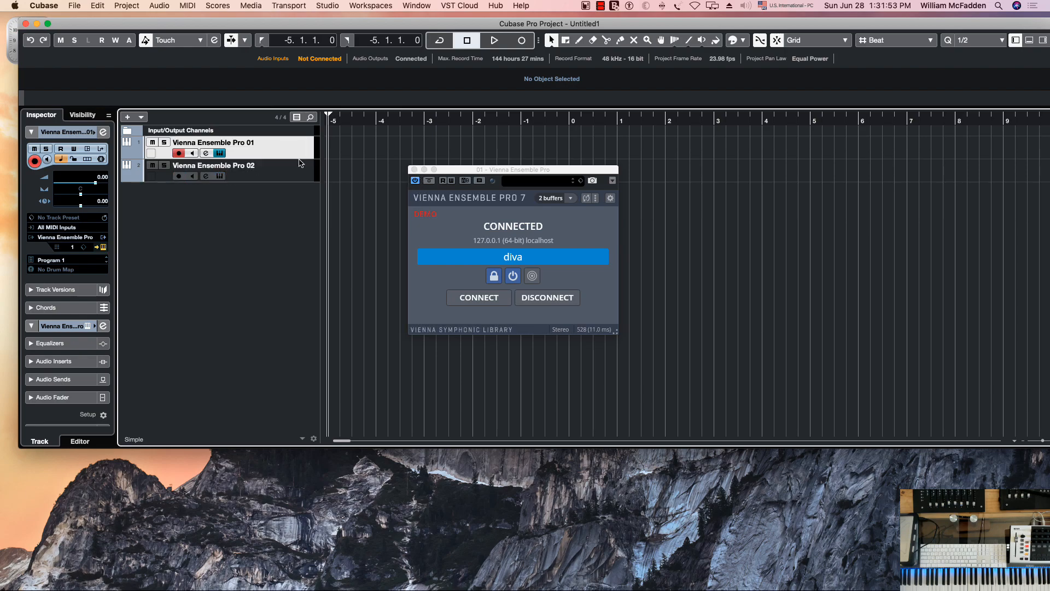
{"action": "mouse_move", "coordinate": [423, 169]}
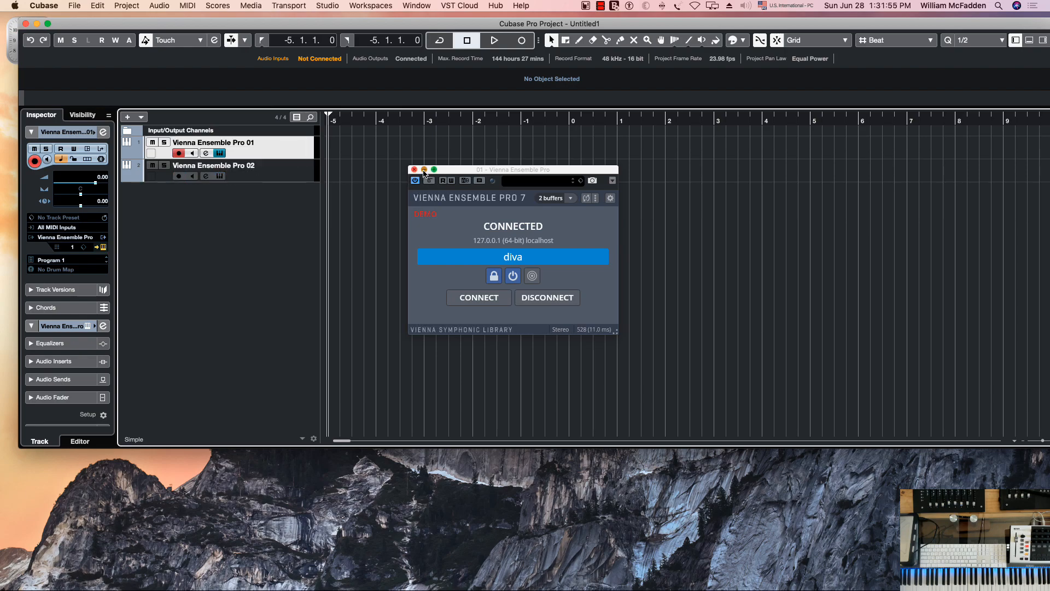
Connect the 02 VEP plugin to the Macbook's Kontakt instance at 192.168.0.23
{"action": "left_click", "coordinate": [414, 169]}
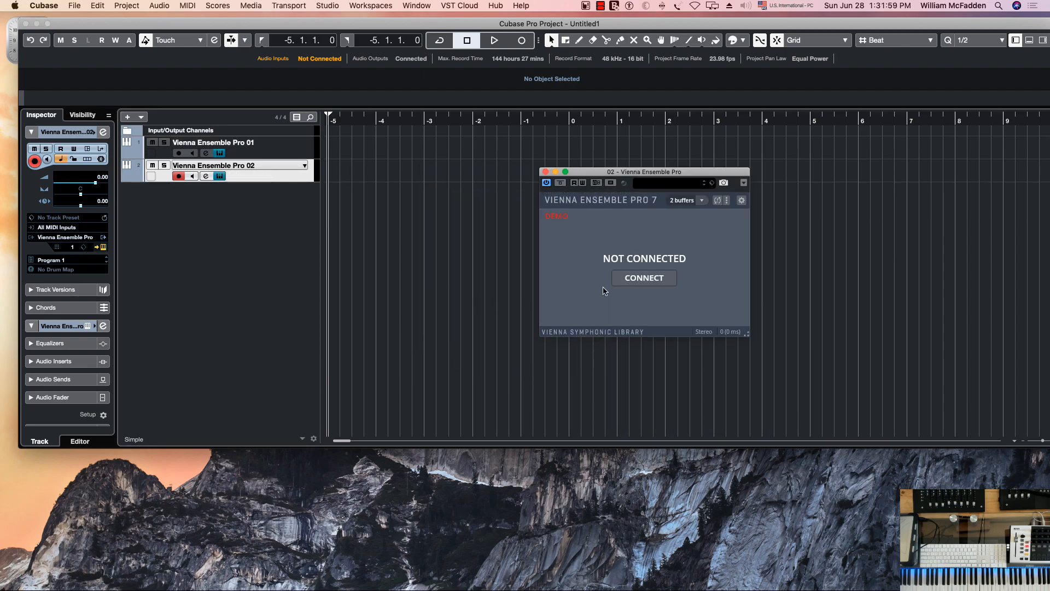
{"action": "left_click", "coordinate": [644, 277]}
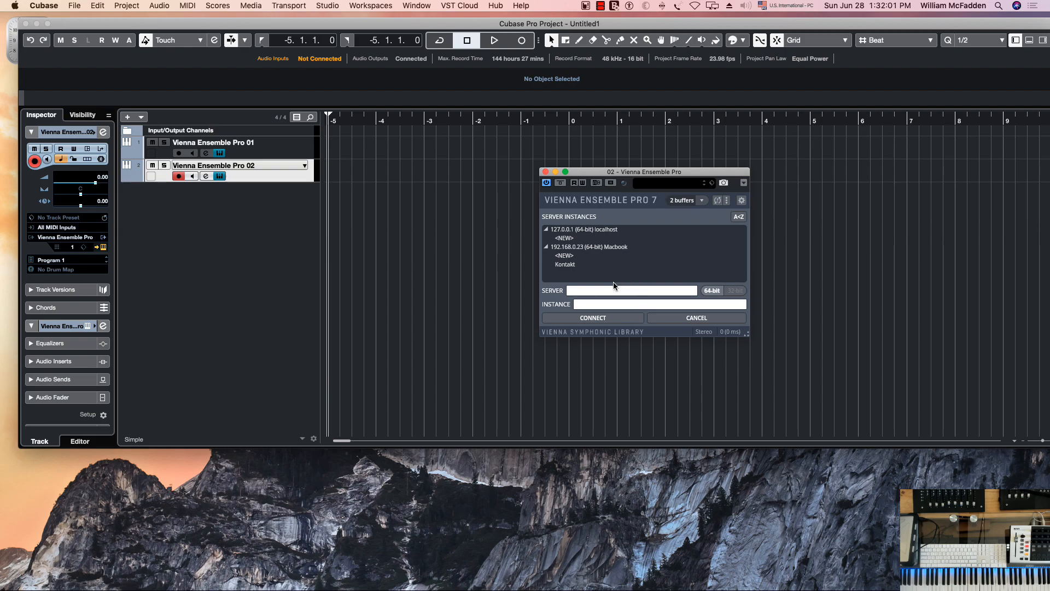
{"action": "mouse_move", "coordinate": [523, 254]}
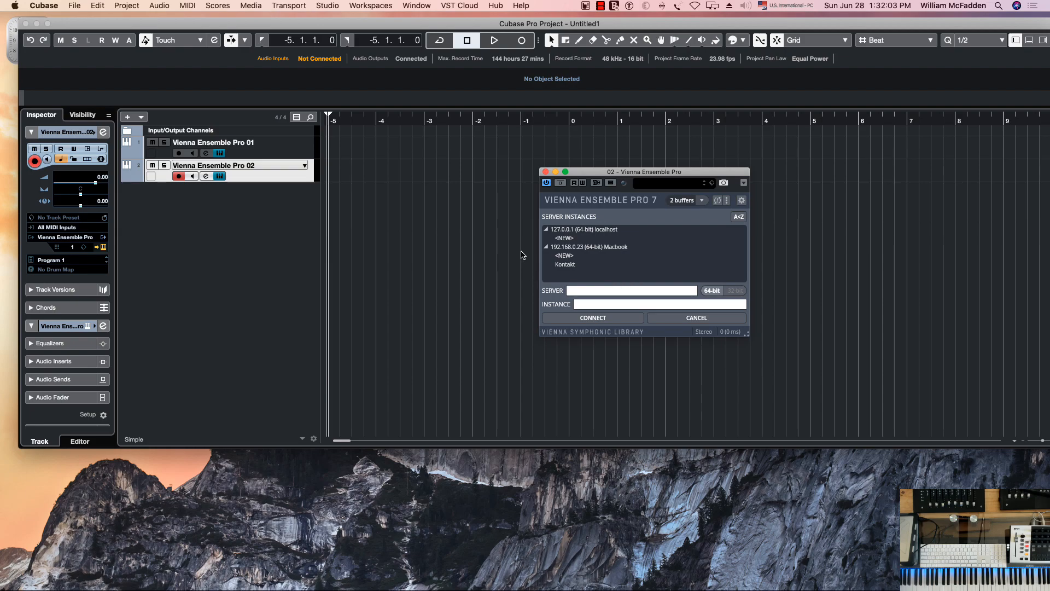
{"action": "left_click", "coordinate": [587, 246]}
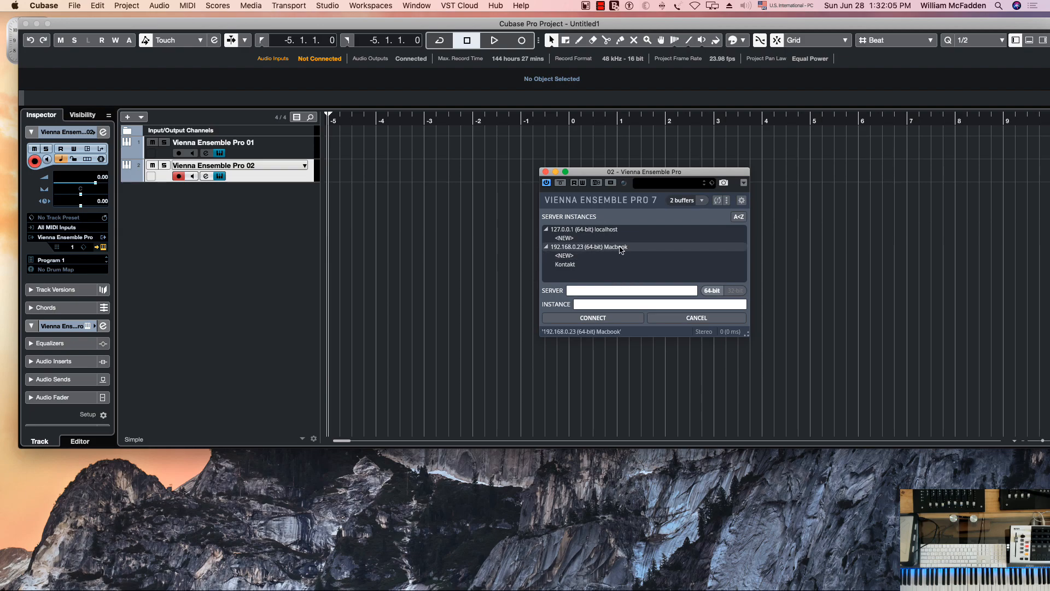
{"action": "left_click", "coordinate": [564, 264]}
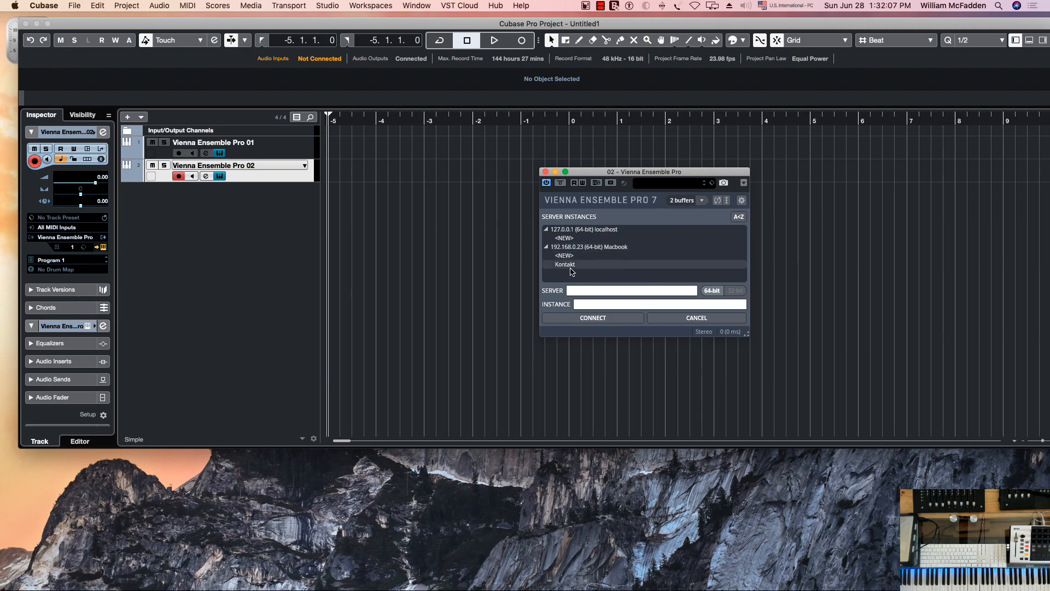
{"action": "left_click", "coordinate": [564, 264]}
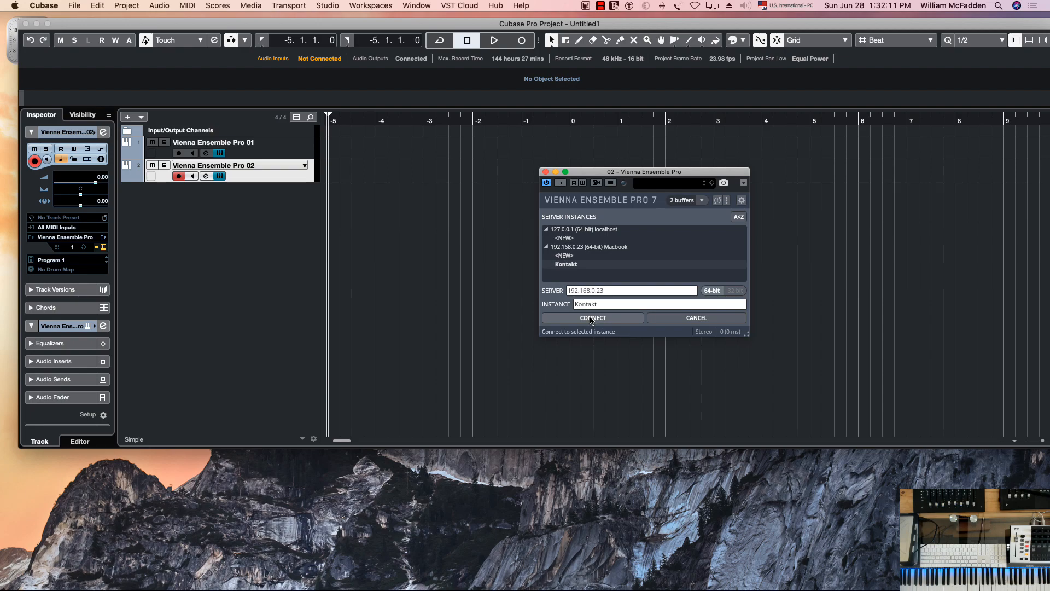
{"action": "left_click", "coordinate": [592, 317]}
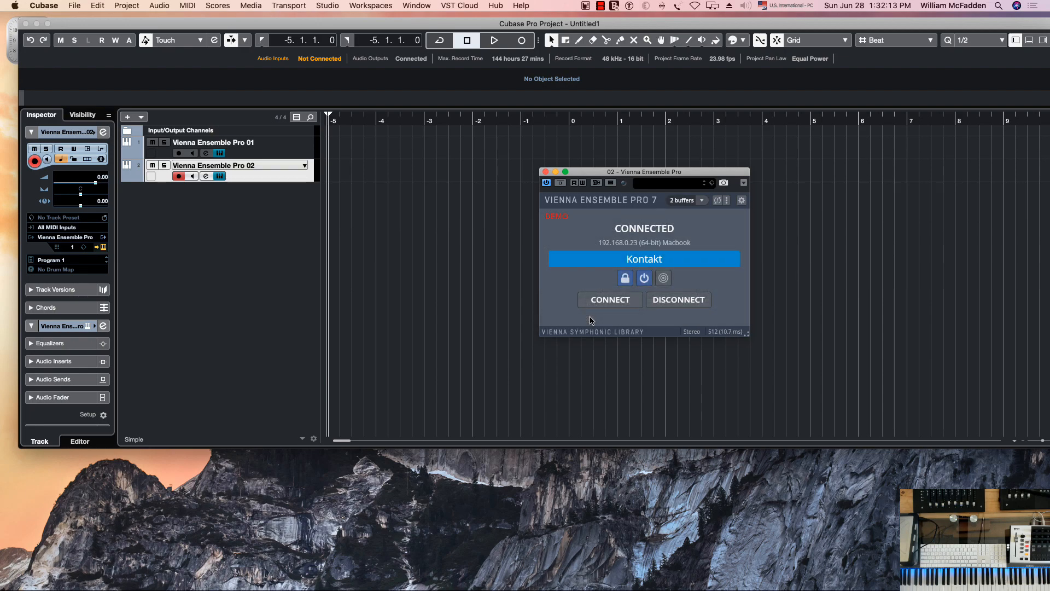
{"action": "mouse_move", "coordinate": [282, 183]}
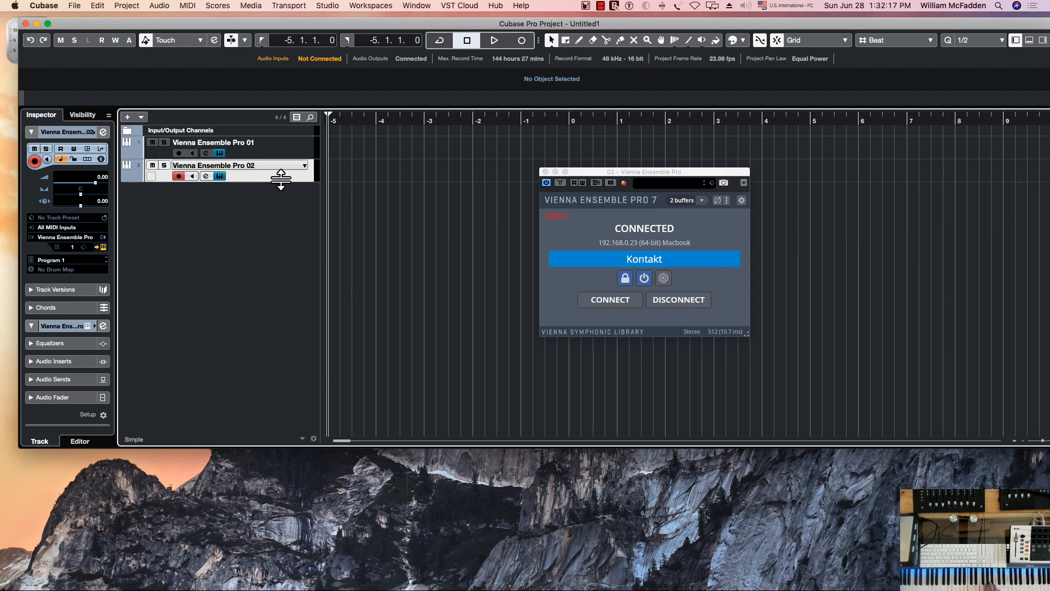
{"action": "mouse_move", "coordinate": [230, 230]}
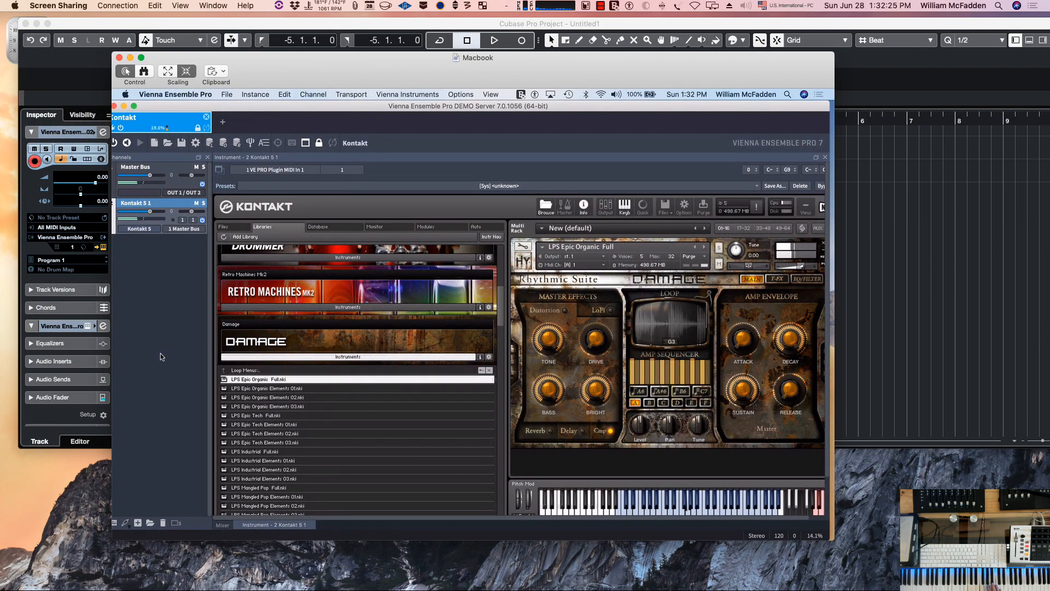
{"action": "mouse_move", "coordinate": [182, 266]}
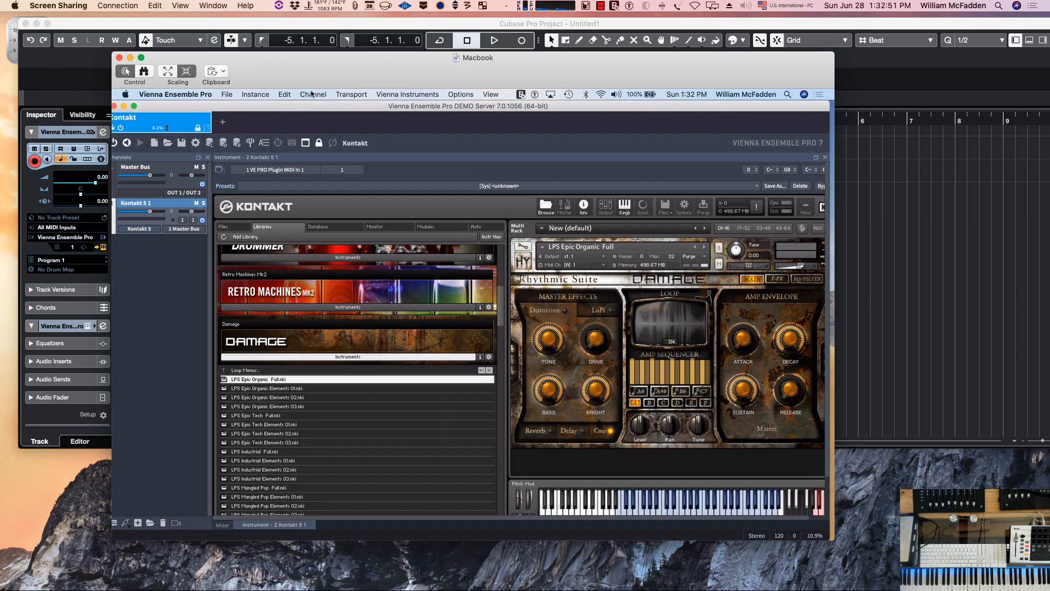
Bring the Screen Sharing window with the Macbook's VEP server and Damage to the front
{"action": "left_click", "coordinate": [313, 94]}
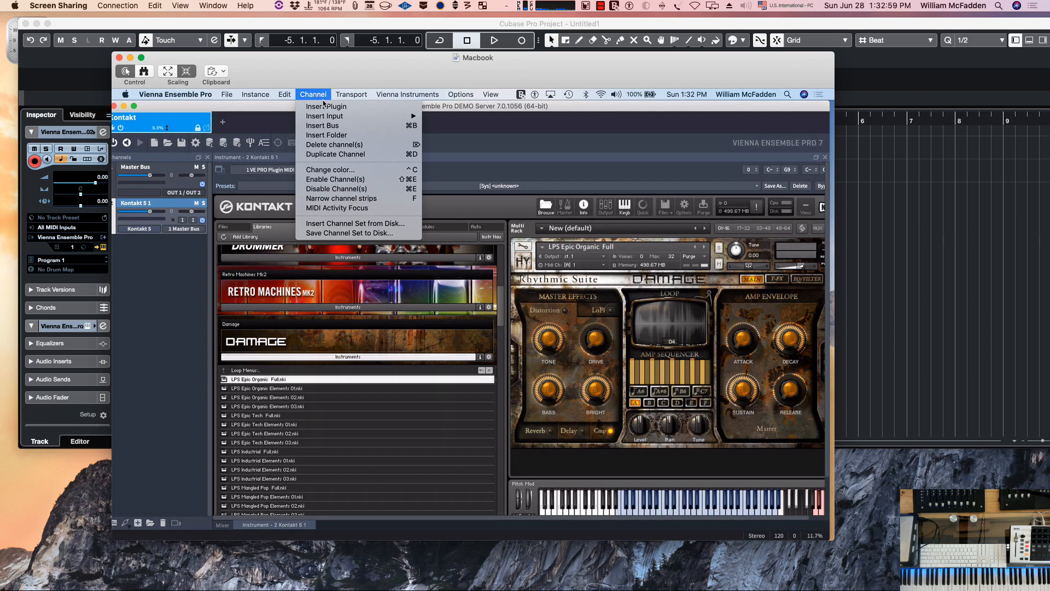
Insert a stereo Kontakt 5 channel loaded with Vintage Organs' Basic Jazz 1, showing the mixer
{"action": "left_click", "coordinate": [328, 106]}
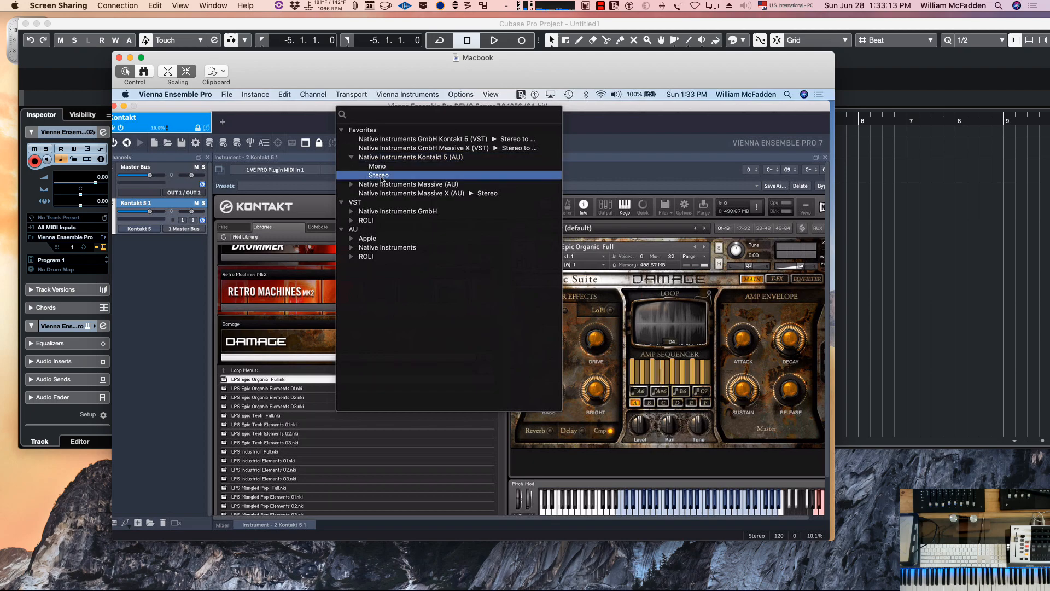
{"action": "left_click", "coordinate": [379, 175]}
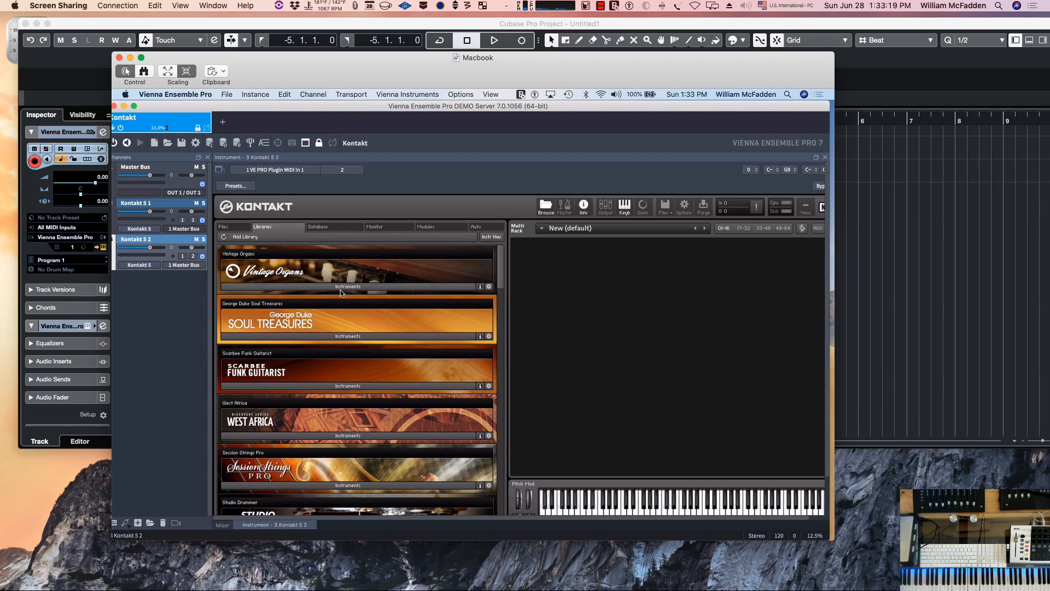
{"action": "left_click", "coordinate": [354, 269]}
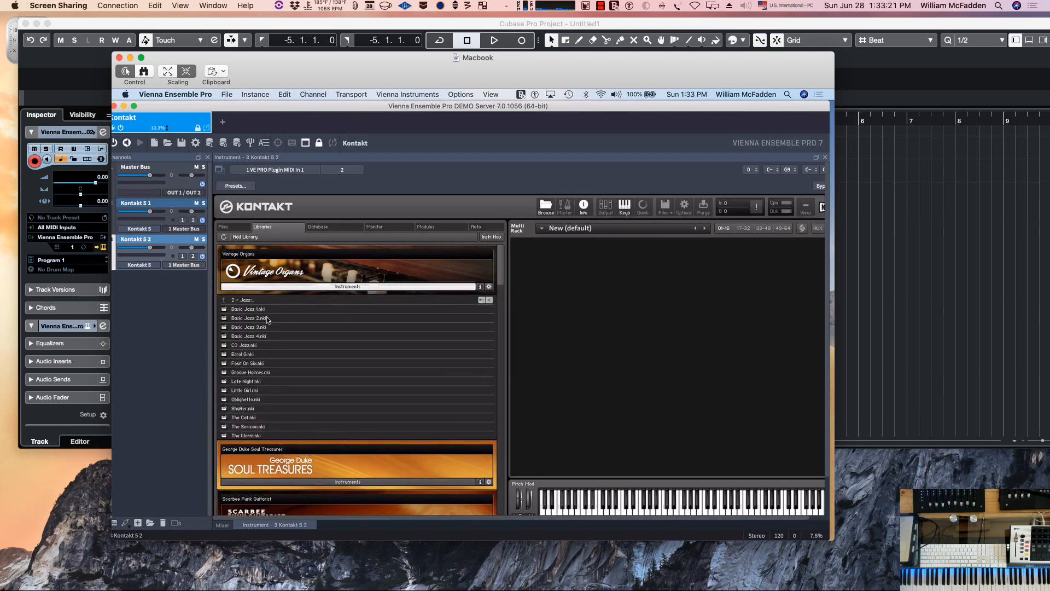
{"action": "double_click", "coordinate": [249, 308]}
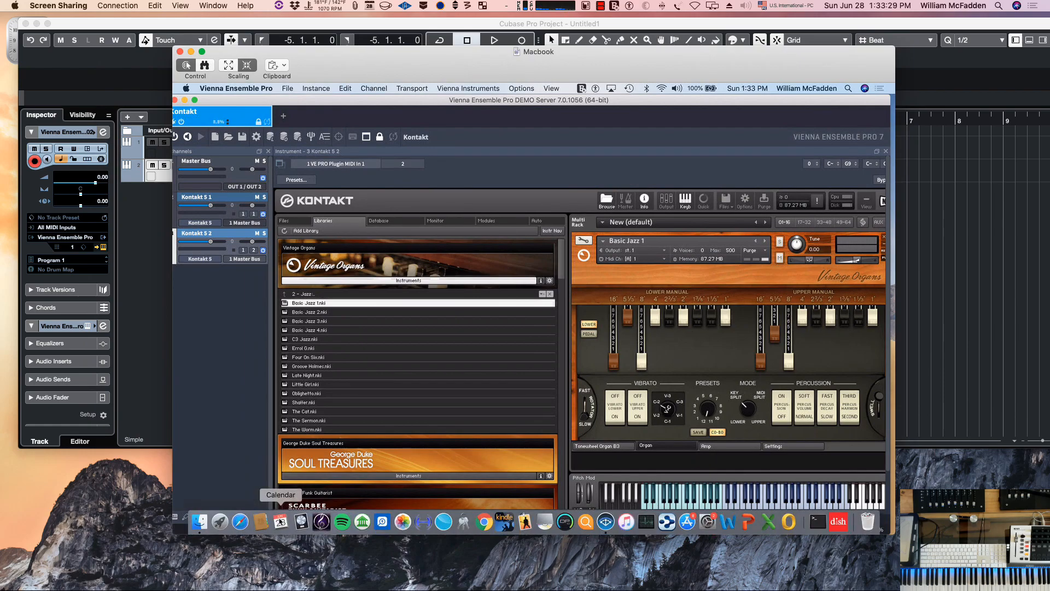
{"action": "left_click", "coordinate": [282, 519]}
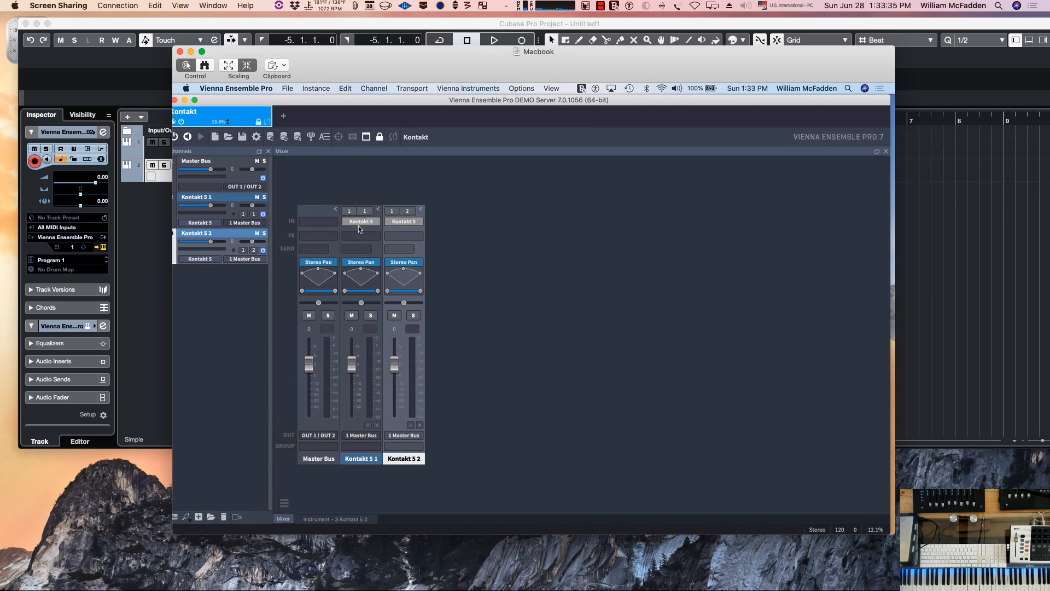
{"action": "mouse_move", "coordinate": [365, 215]}
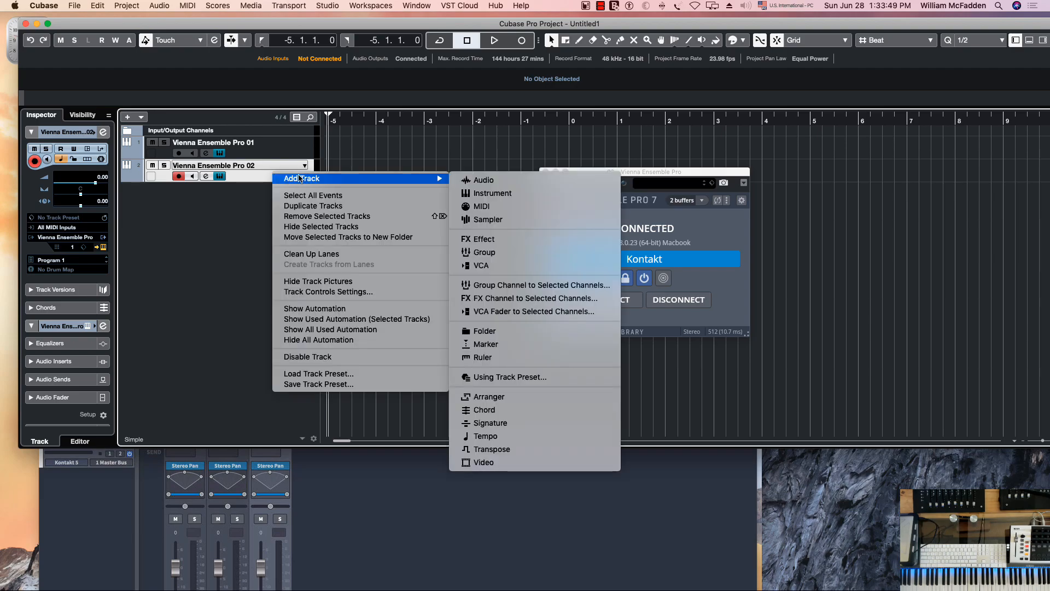
Add the MIDI 01 track, routed to the VEP 02 MIDI input on channel 2
{"action": "left_click", "coordinate": [481, 207]}
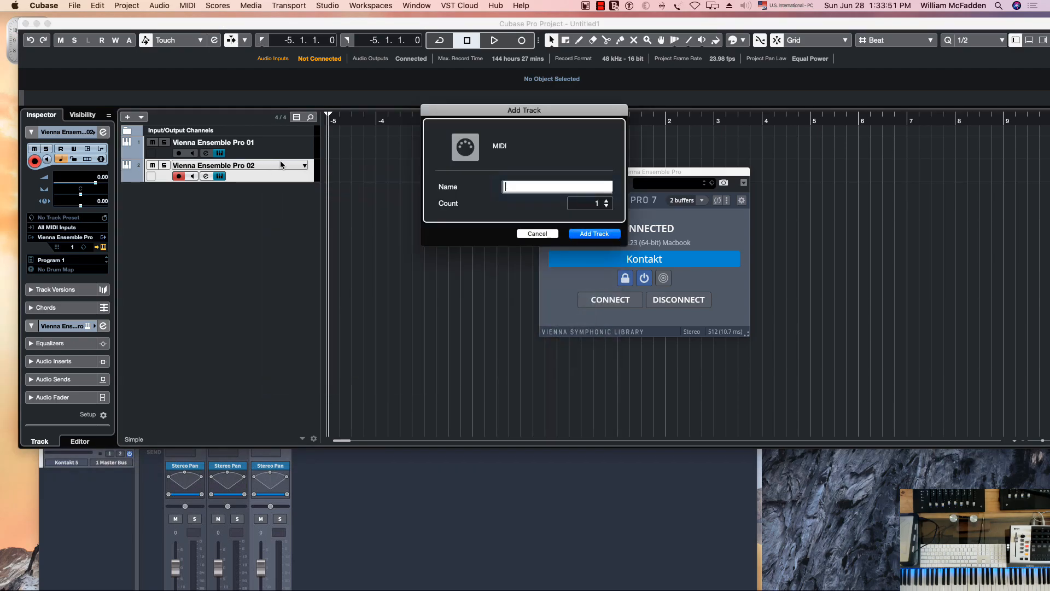
{"action": "left_click", "coordinate": [593, 233]}
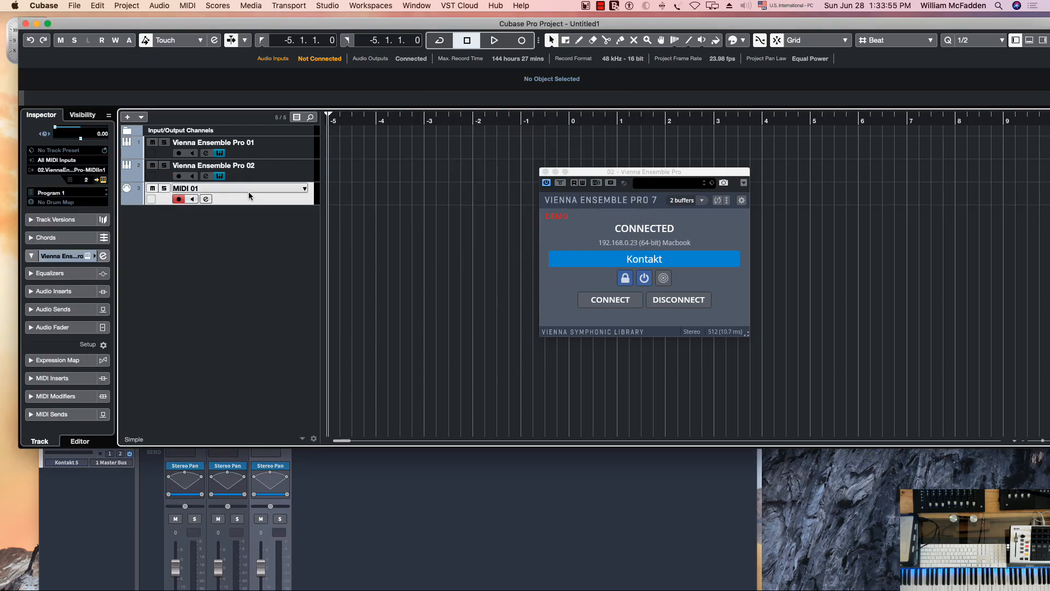
{"action": "left_click", "coordinate": [213, 165]}
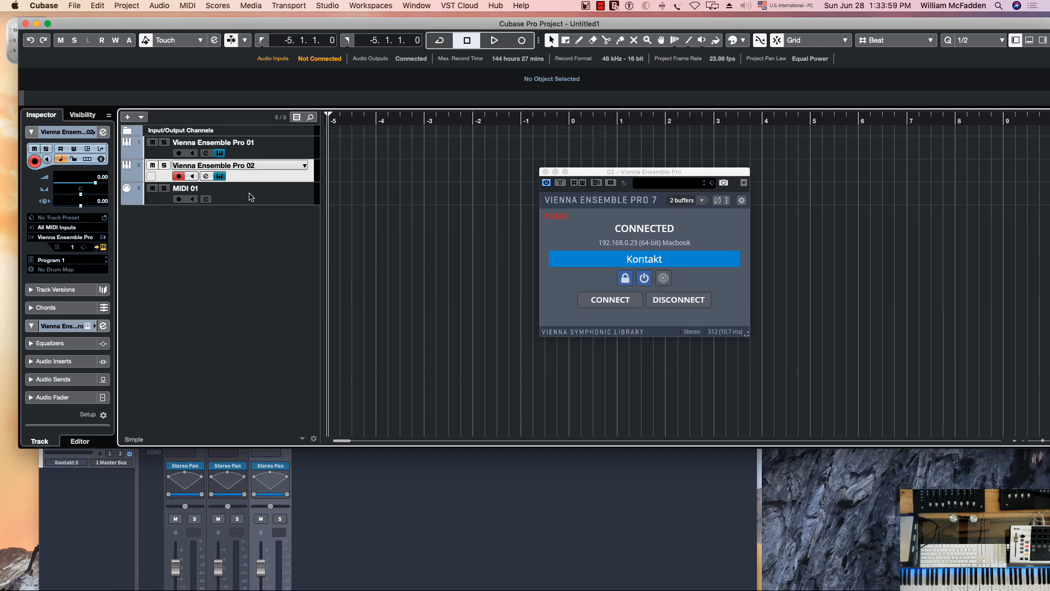
{"action": "left_click", "coordinate": [185, 188]}
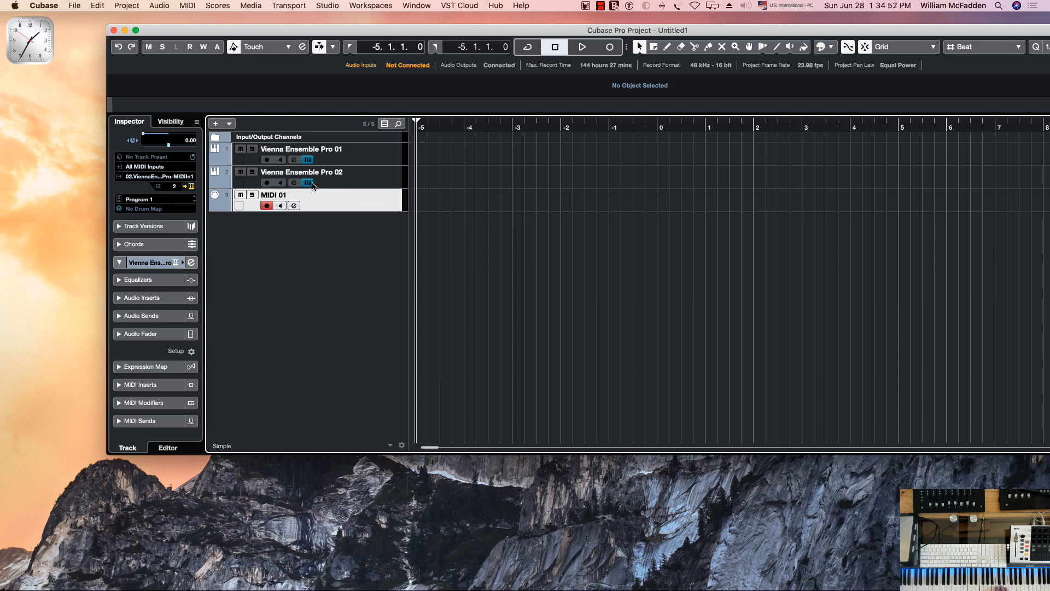
{"action": "left_click", "coordinate": [301, 171]}
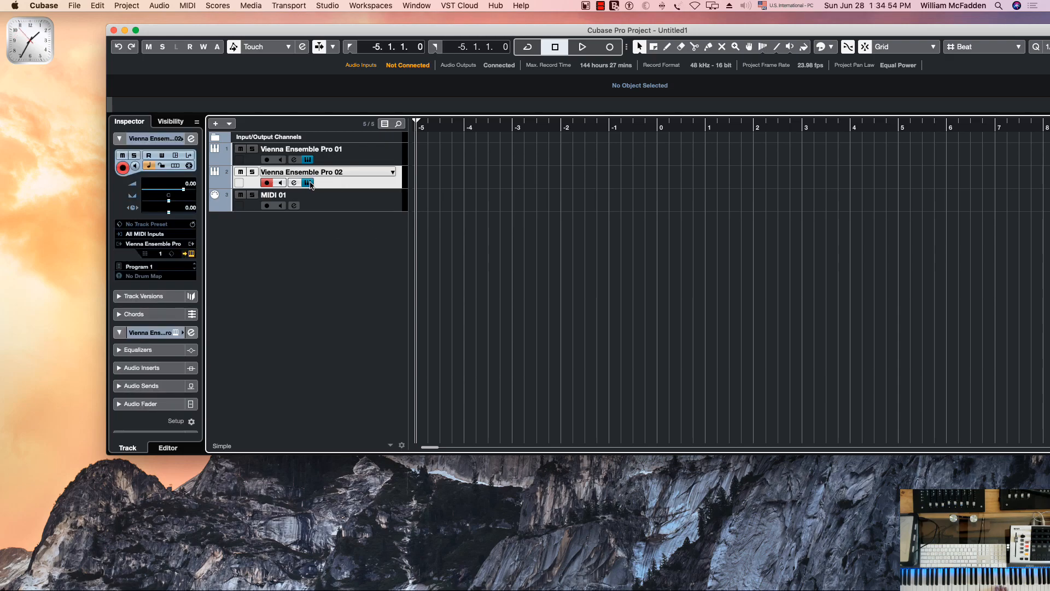
{"action": "left_click", "coordinate": [308, 182]}
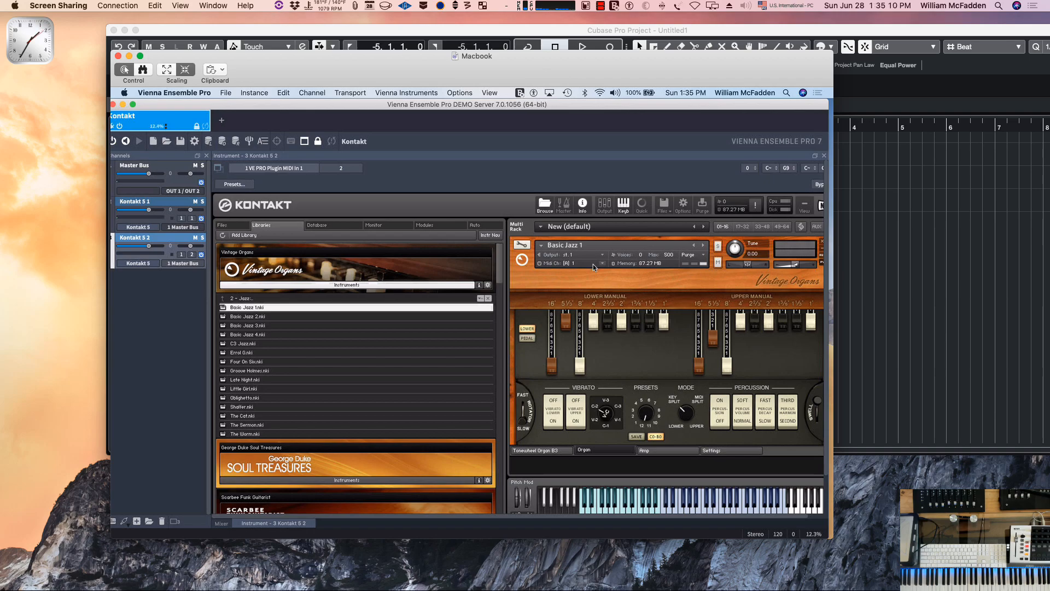
Set Basic Jazz 1's Kontakt MIDI channel to Port A, channel 2
{"action": "left_click", "coordinate": [581, 262]}
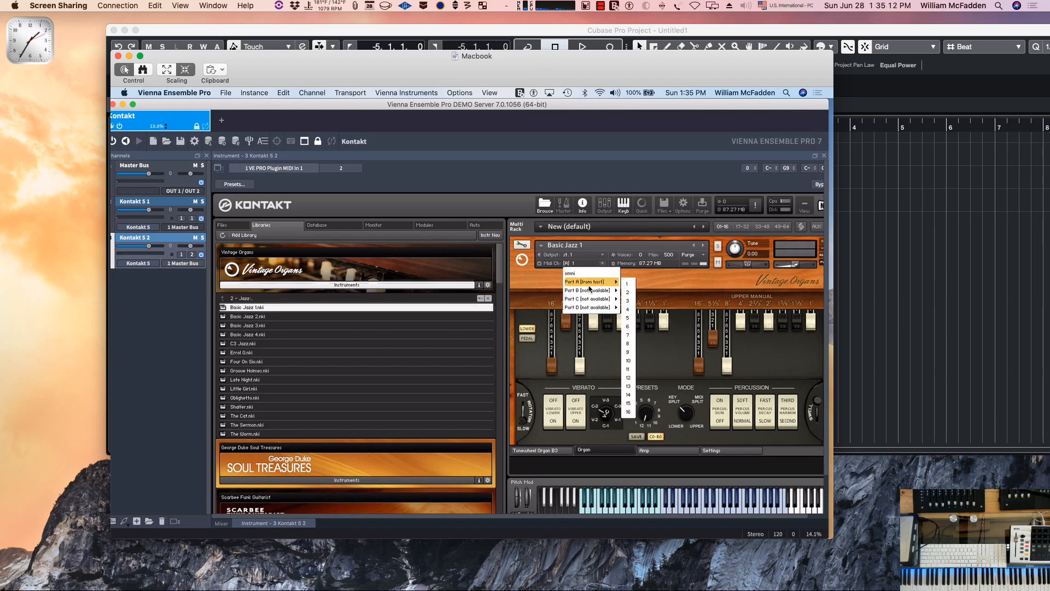
{"action": "left_click", "coordinate": [627, 290]}
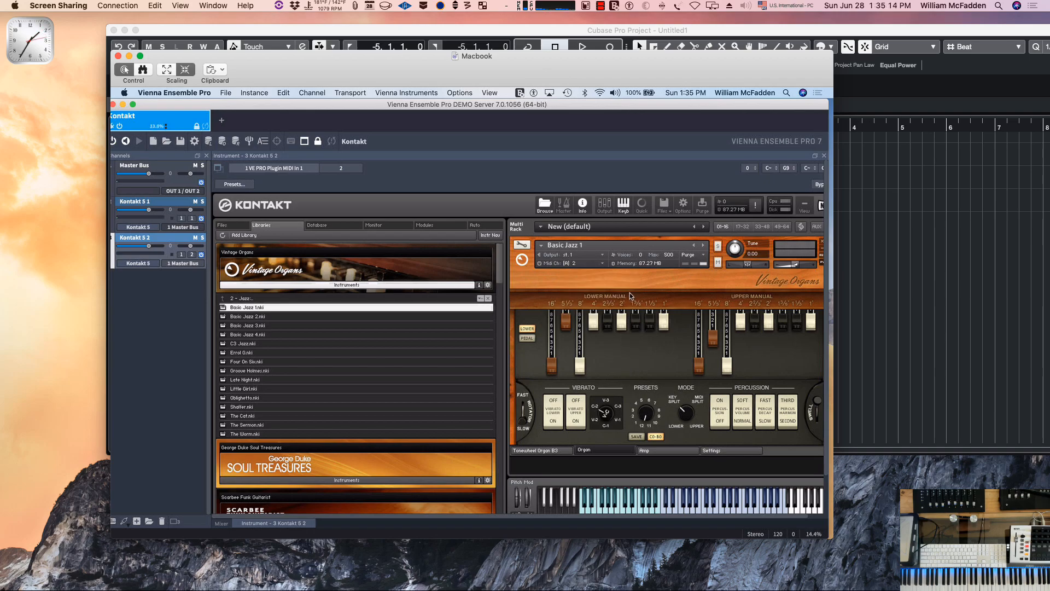